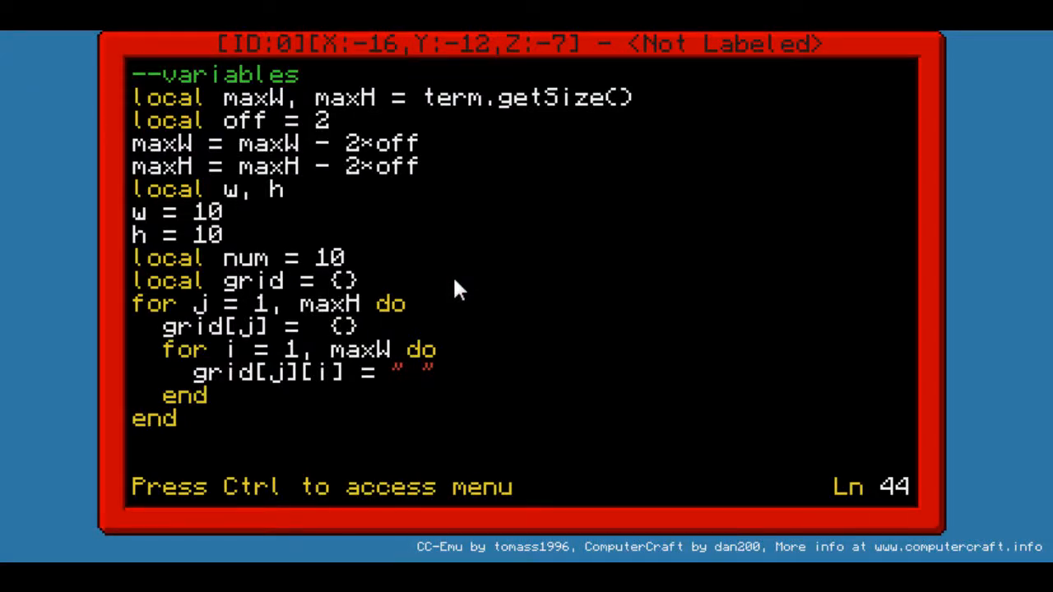
pyautogui.moveTo(390, 239)
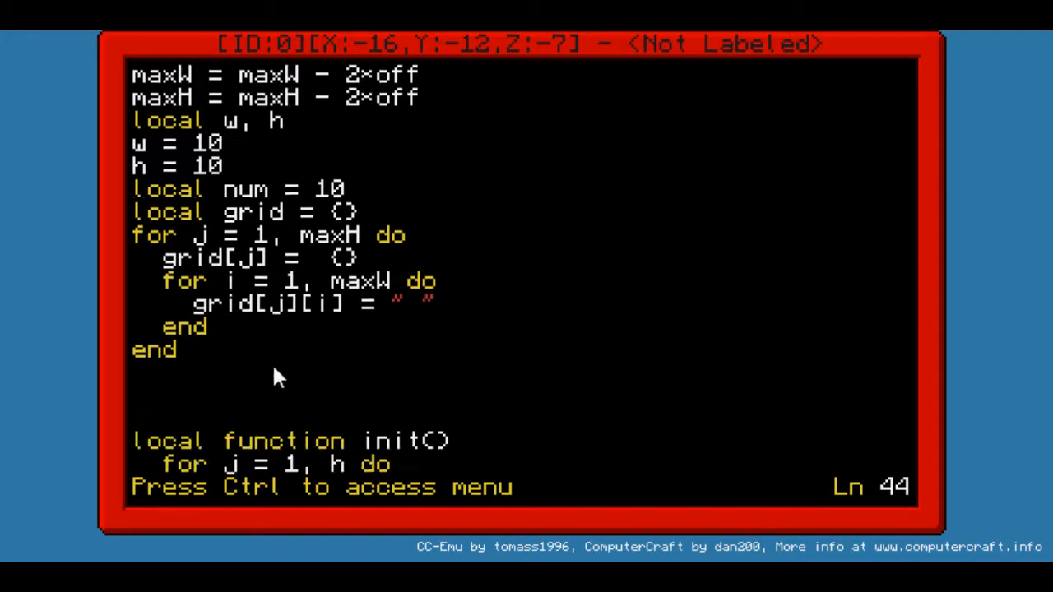
# Scroll to display() and begin the row loop 'for j = 1, h do'
pyautogui.scroll(-3)
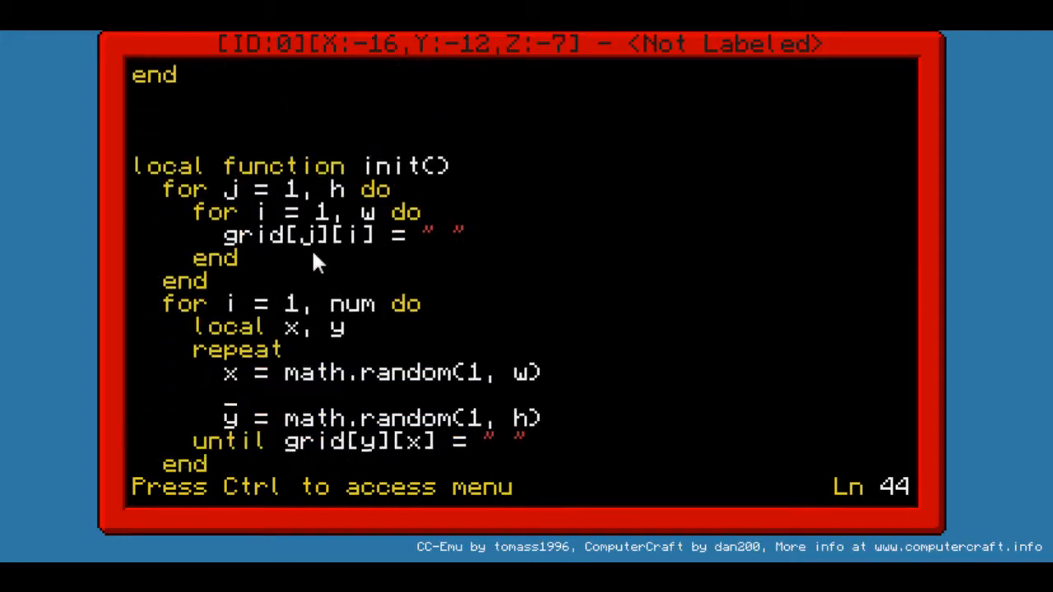
pyautogui.scroll(-3)
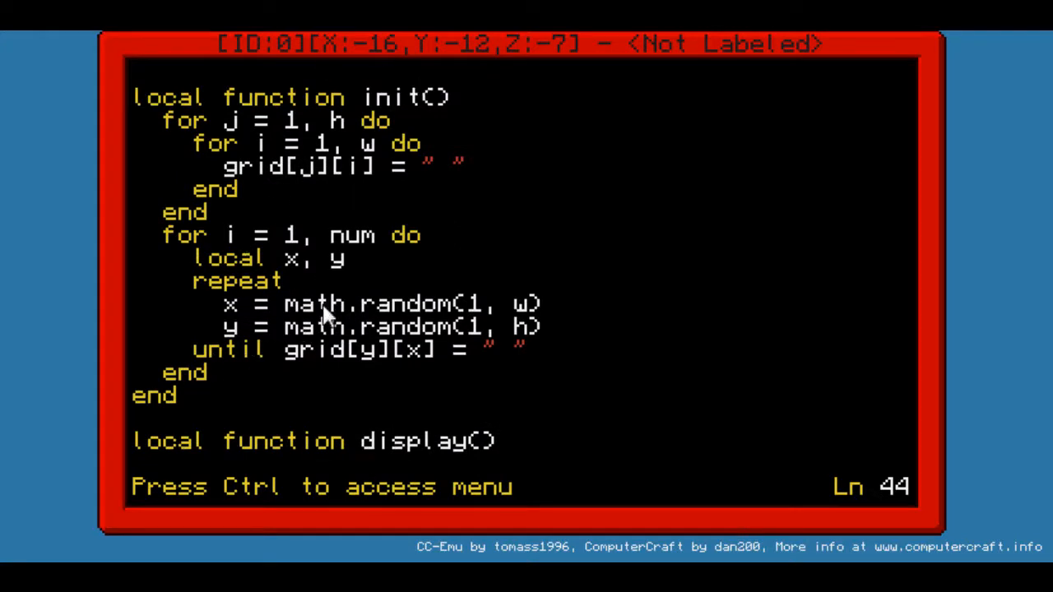
pyautogui.scroll(-3)
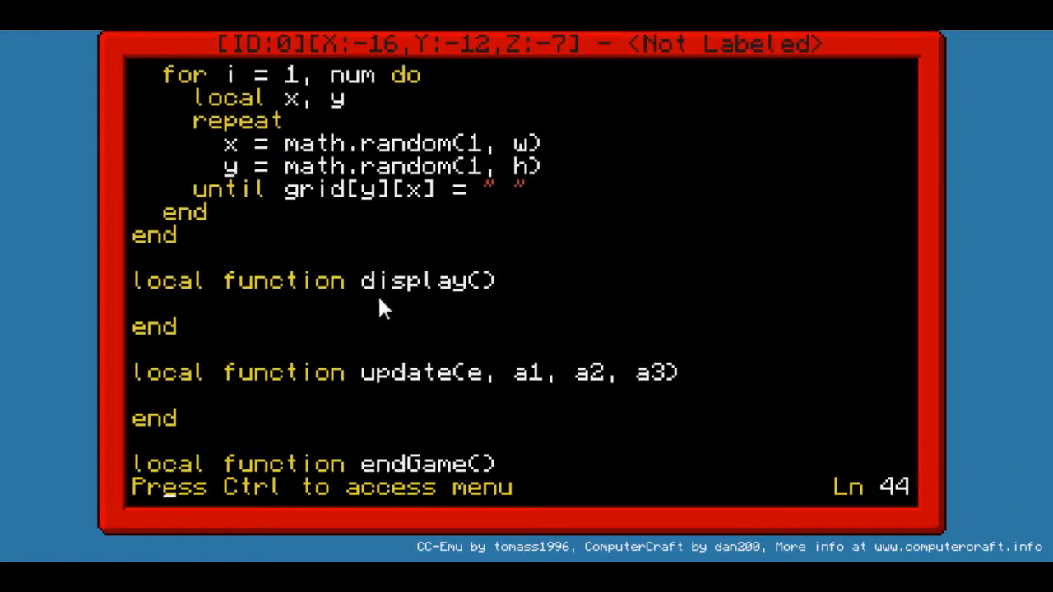
pyautogui.scroll(-3)
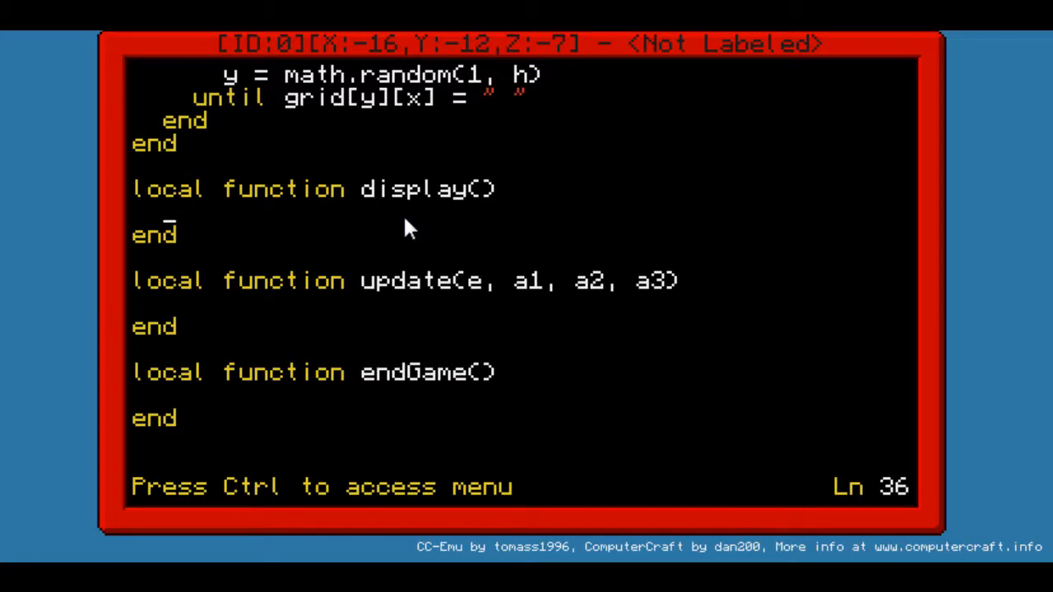
pyautogui.write('for')
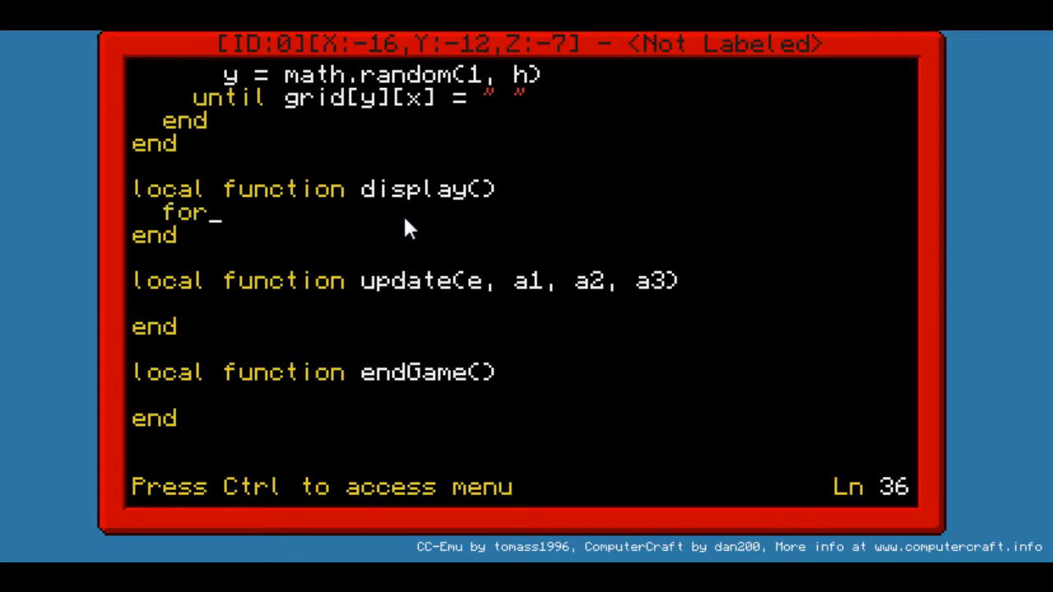
pyautogui.write('j =')
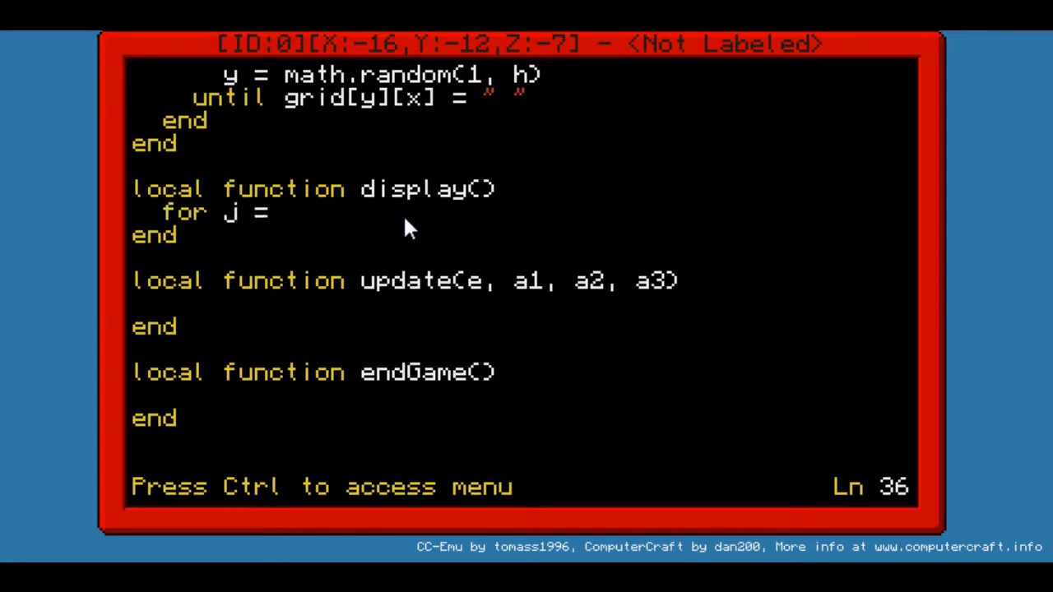
pyautogui.write('1')
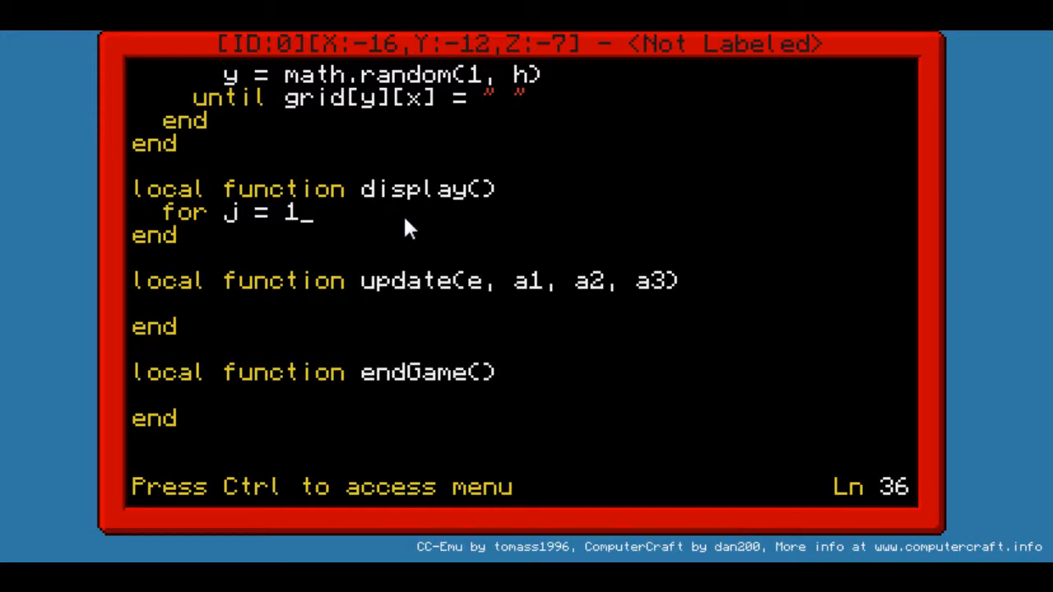
pyautogui.write(', h do')
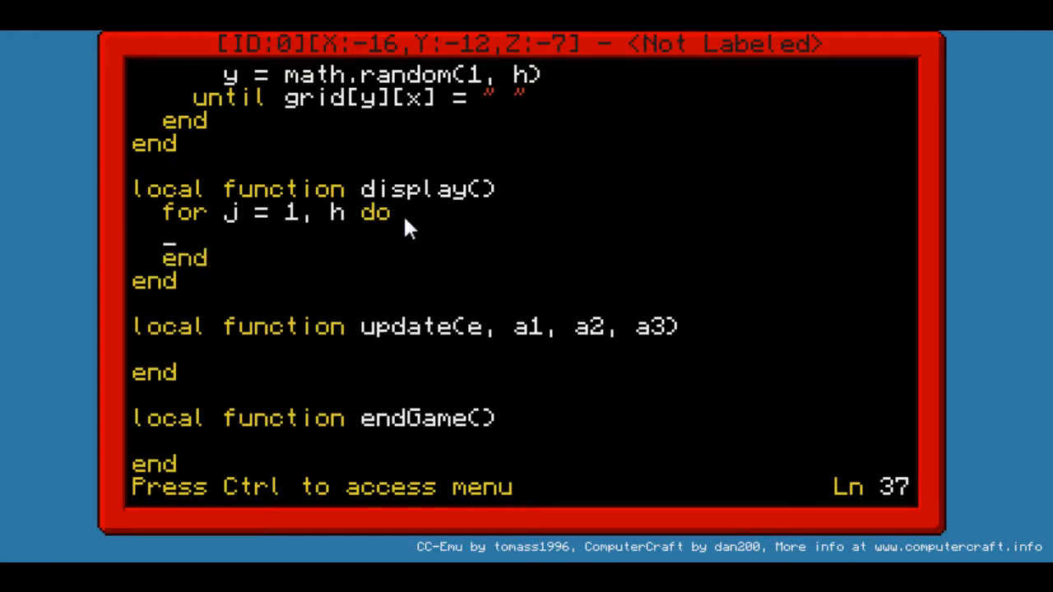
# Nest the column loop 'for i = 1, w do' inside the row loop
pyautogui.write('for i')
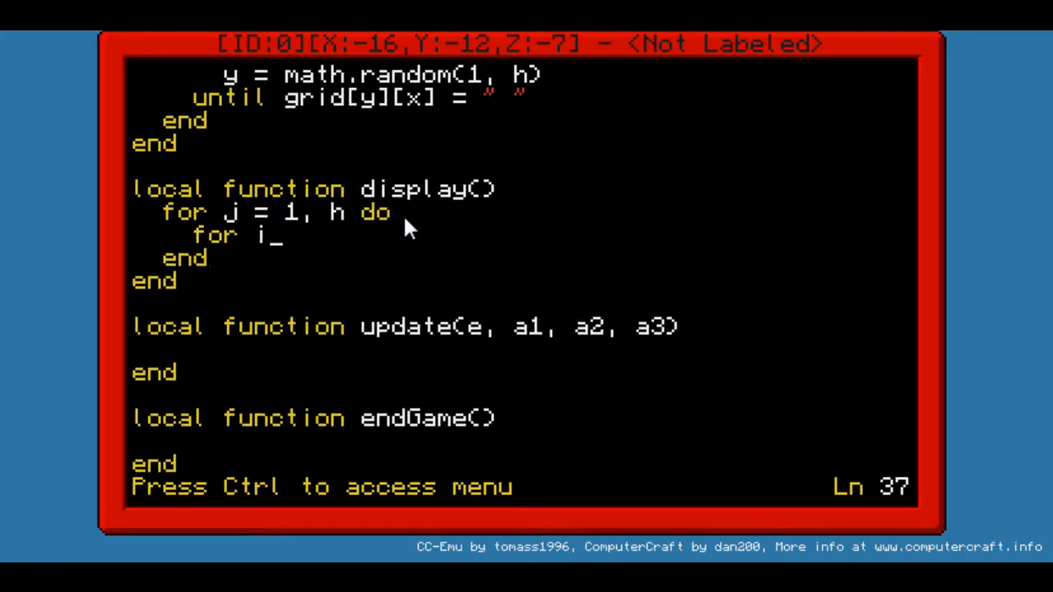
pyautogui.write('= 1,')
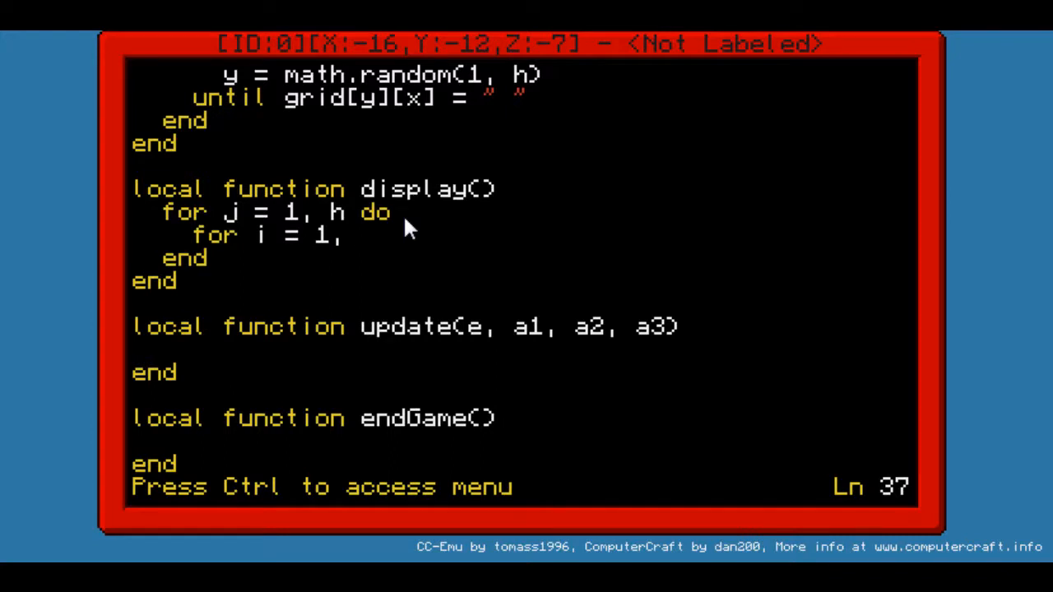
pyautogui.write('w')
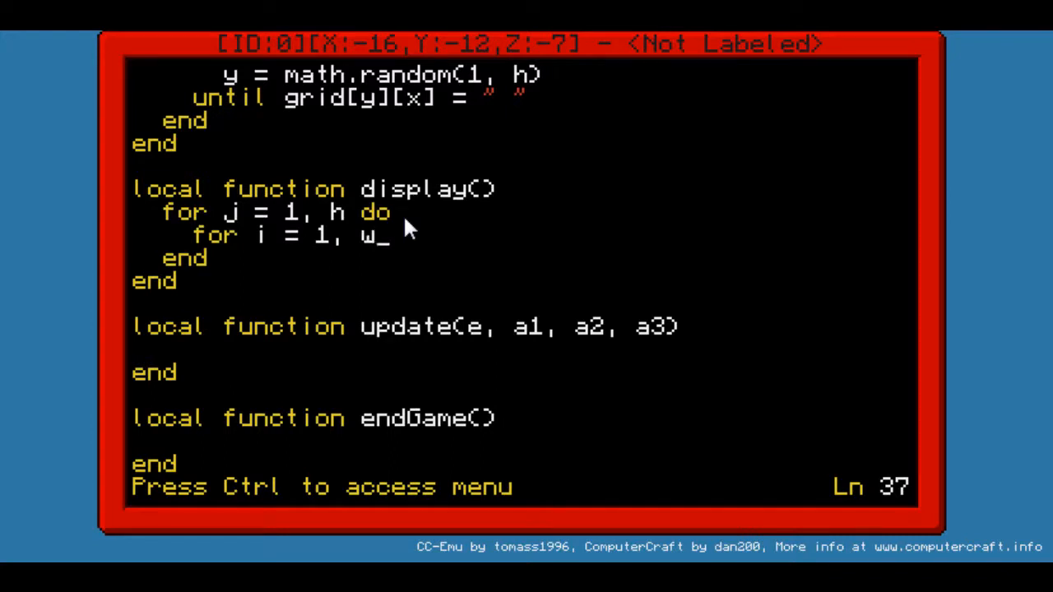
pyautogui.write('do')
pyautogui.write('end')
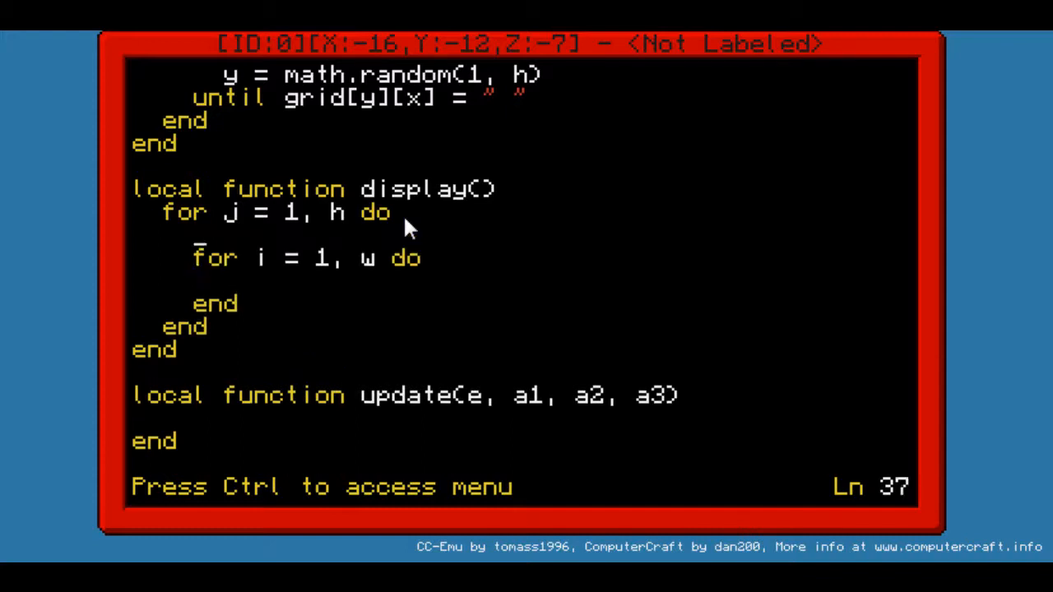
# Insert term.setCursorPos(off+1, off+j) above the column loop, correcting typos
pyautogui.write('term.se')
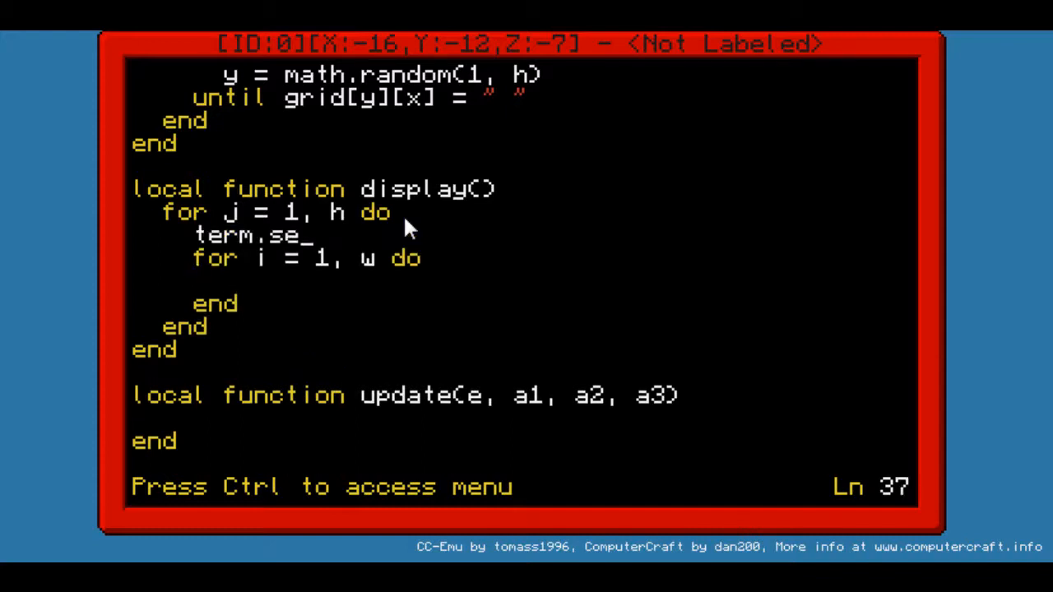
pyautogui.write('tCurso')
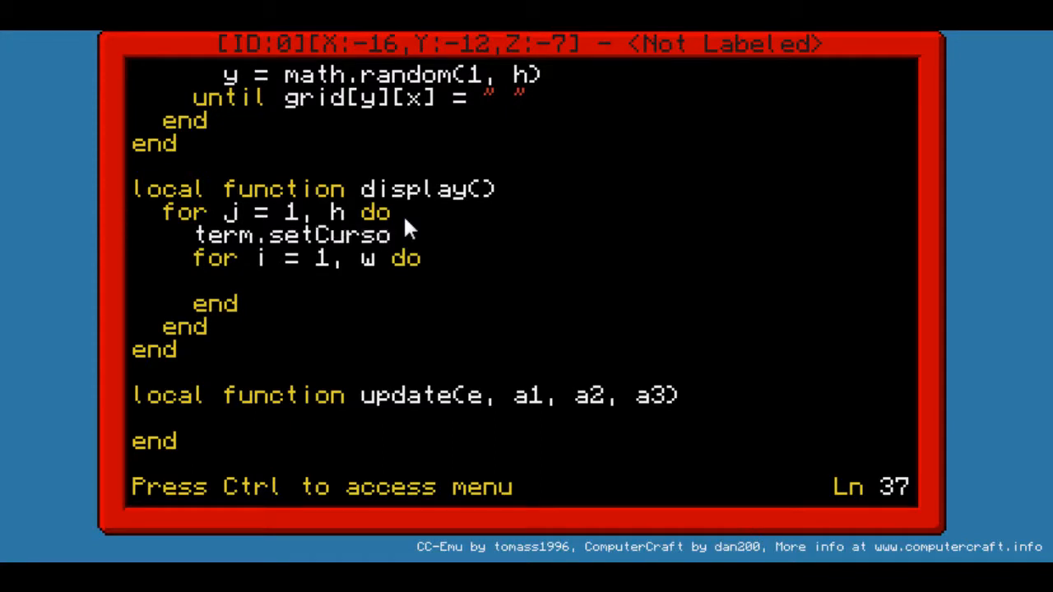
pyautogui.write('rs')
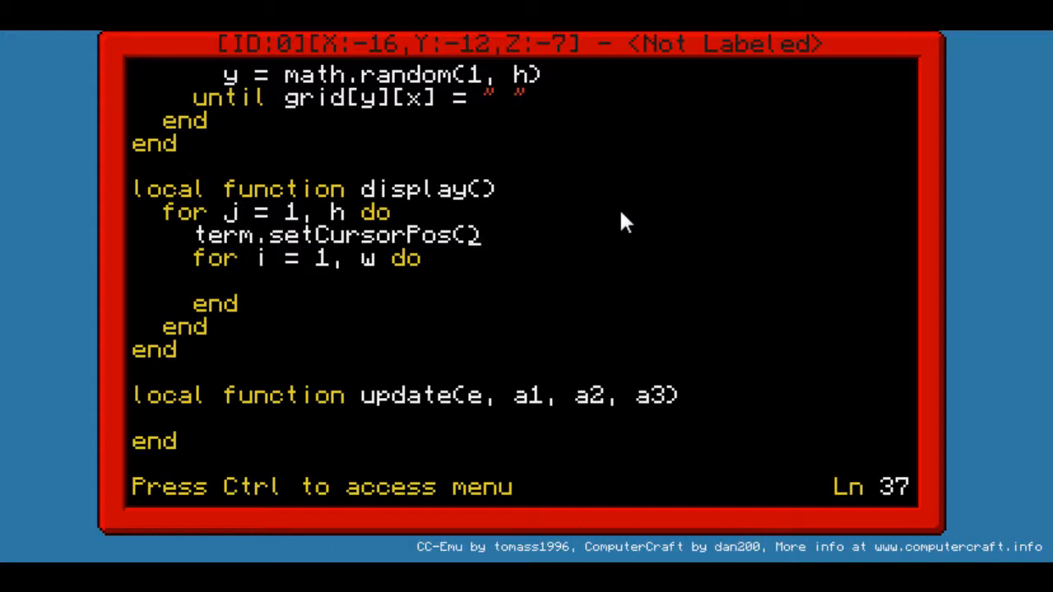
pyautogui.write('off')
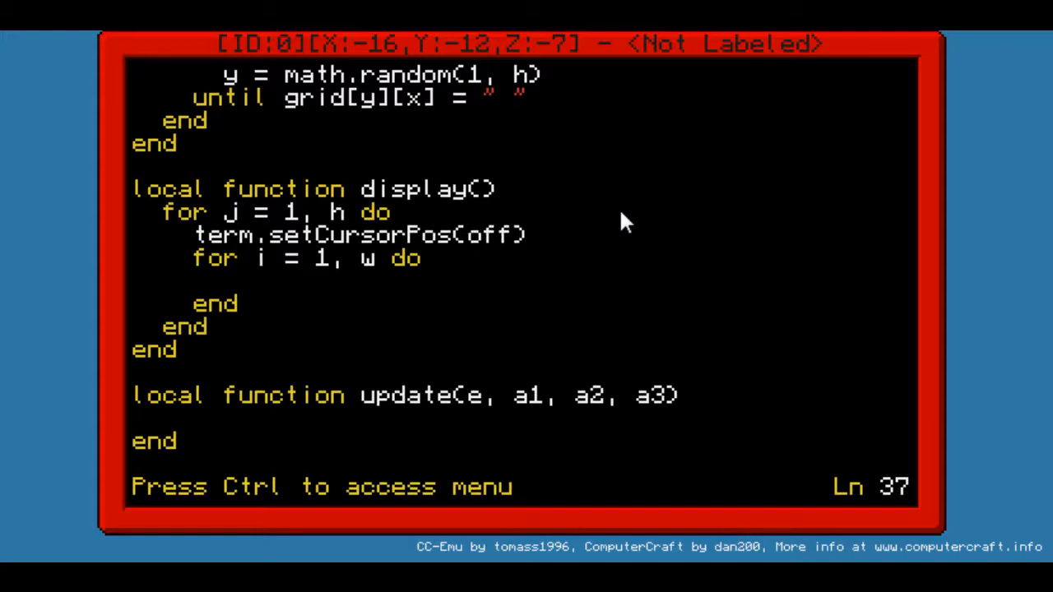
pyautogui.write('+1')
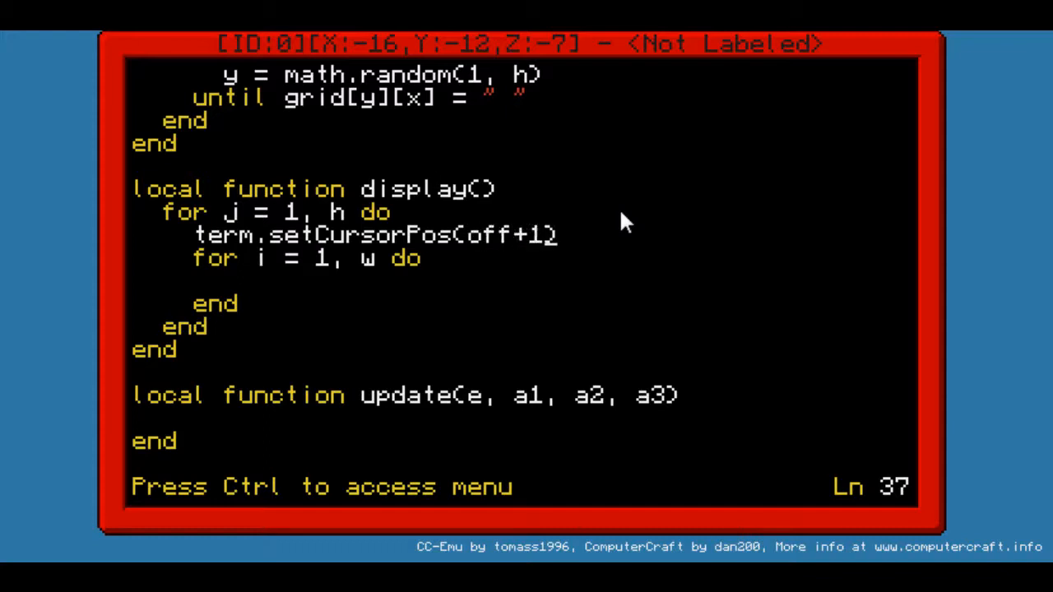
pyautogui.write(', 2')
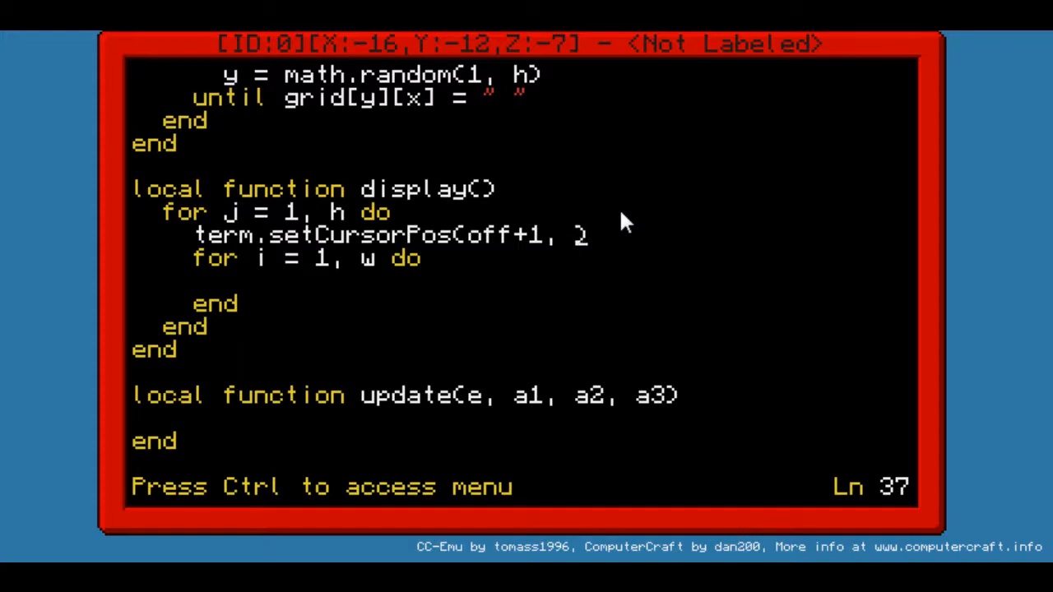
pyautogui.press('backspace')
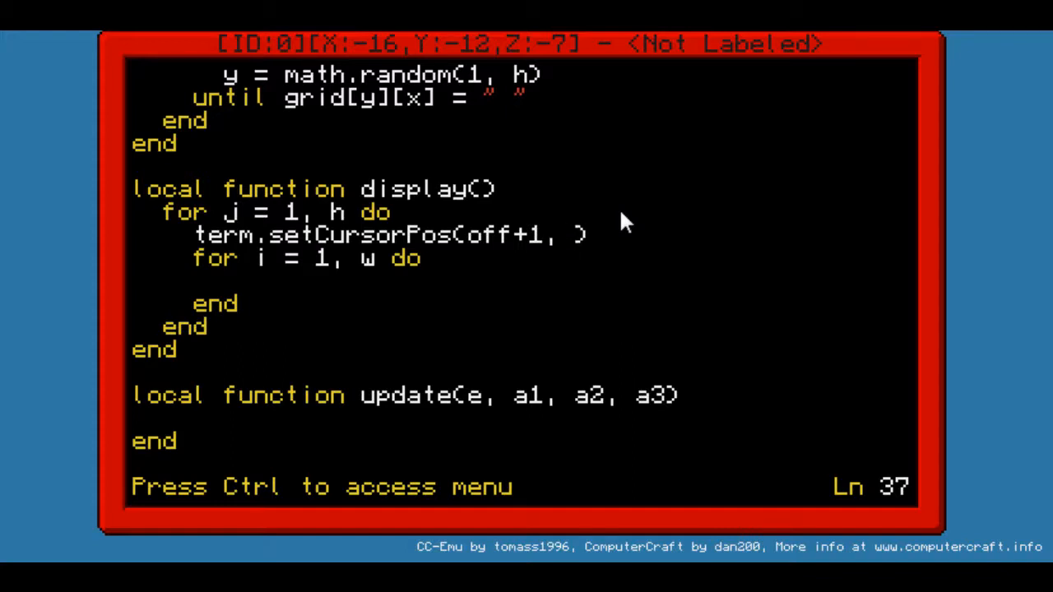
pyautogui.write('2')
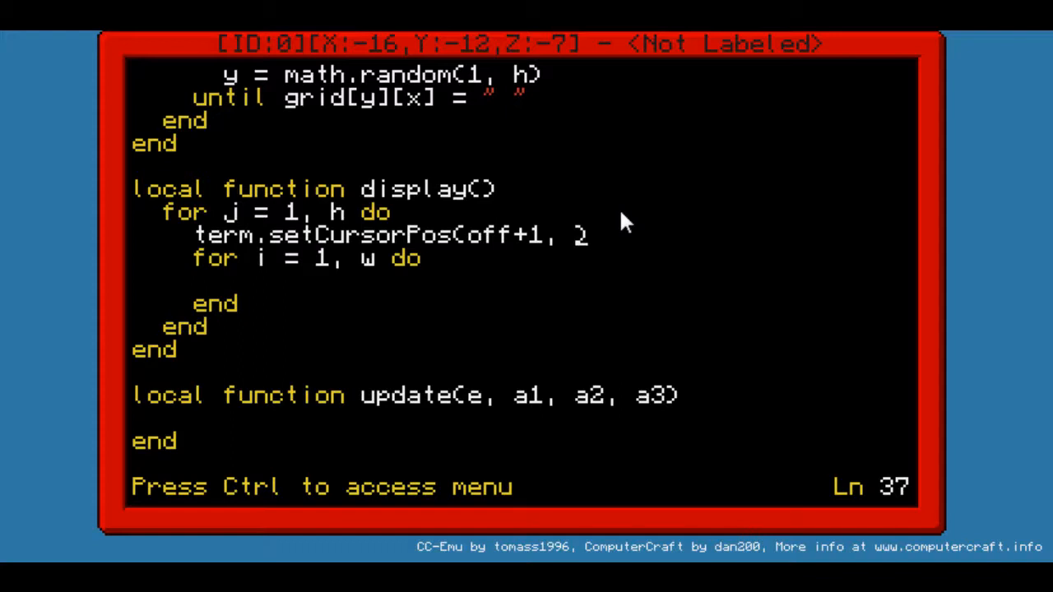
pyautogui.write('of)')
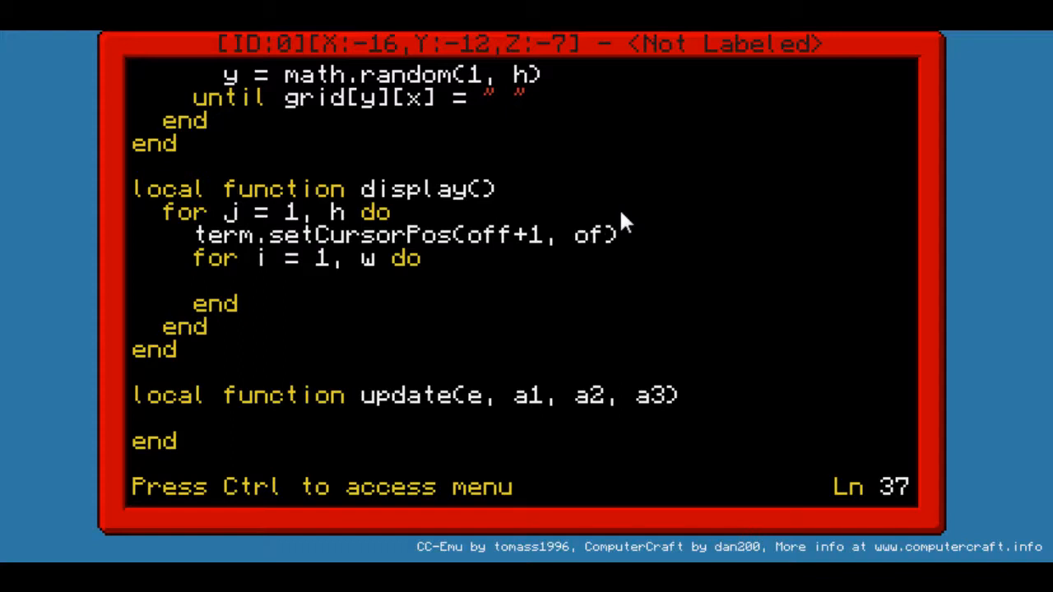
pyautogui.write('d+2')
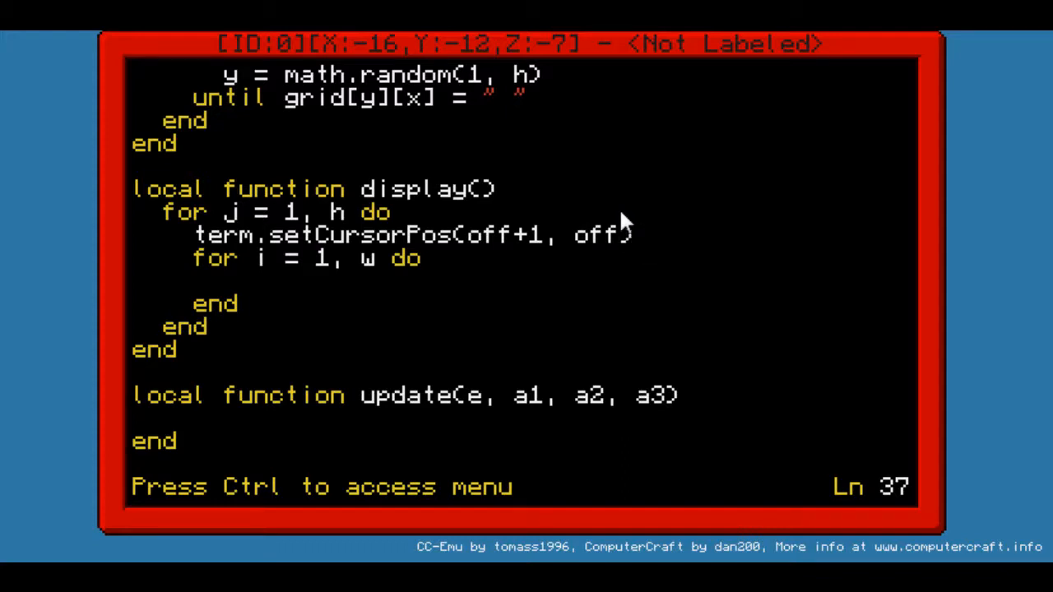
pyautogui.write('+j2')
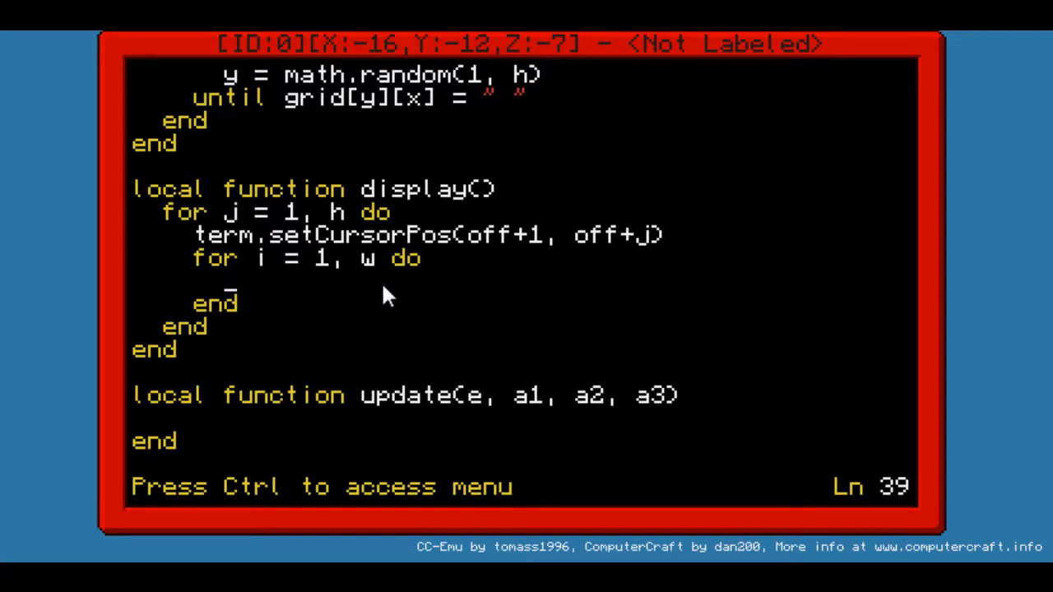
pyautogui.moveTo(473, 177)
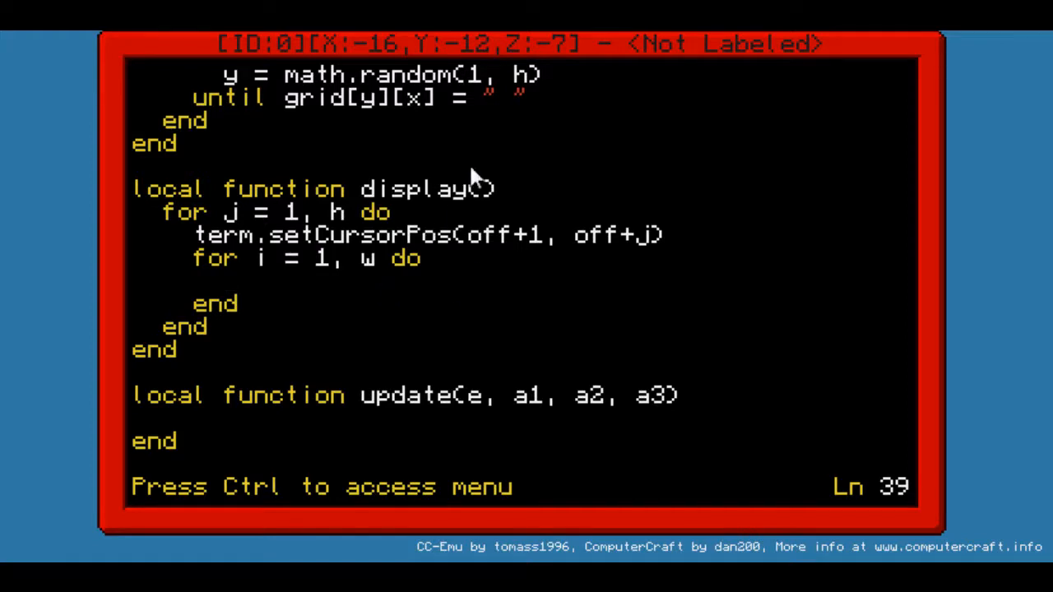
pyautogui.moveTo(506, 111)
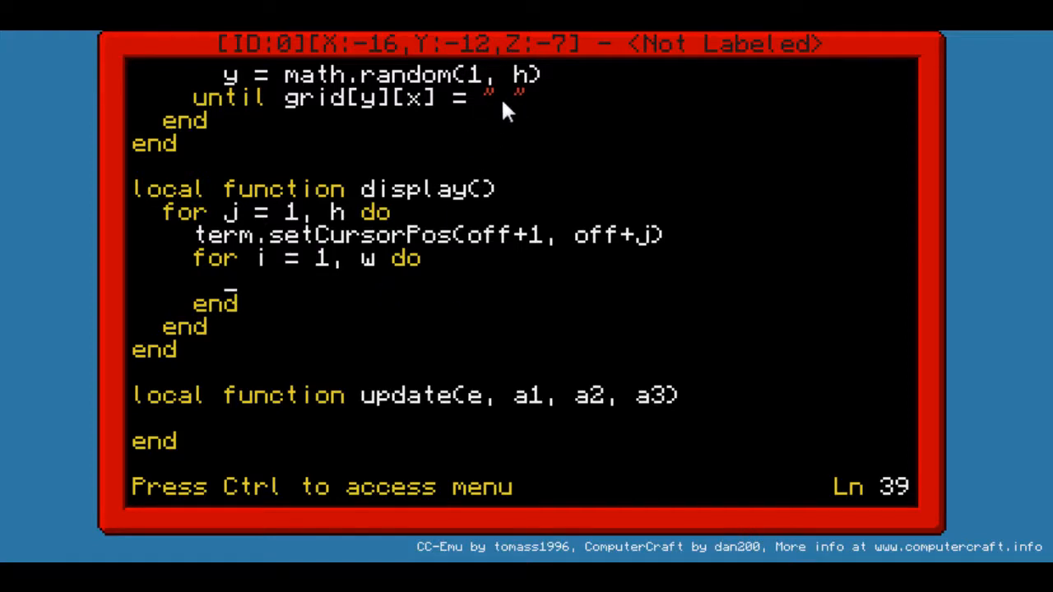
pyautogui.moveTo(493, 115)
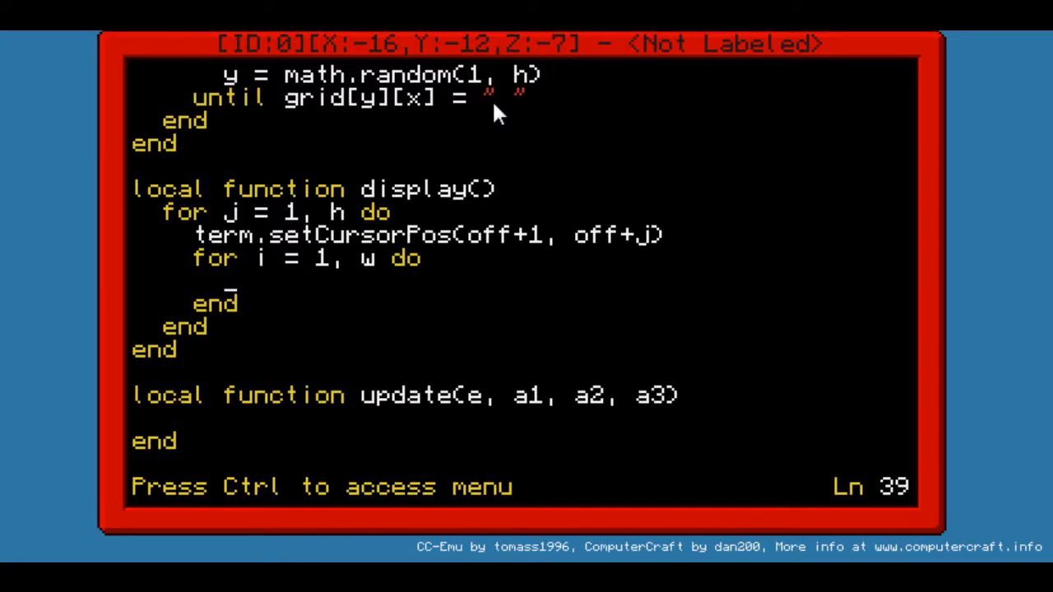
# Write the condition 'if grid[j][i] == " " then' with an else branch
pyautogui.write('if')
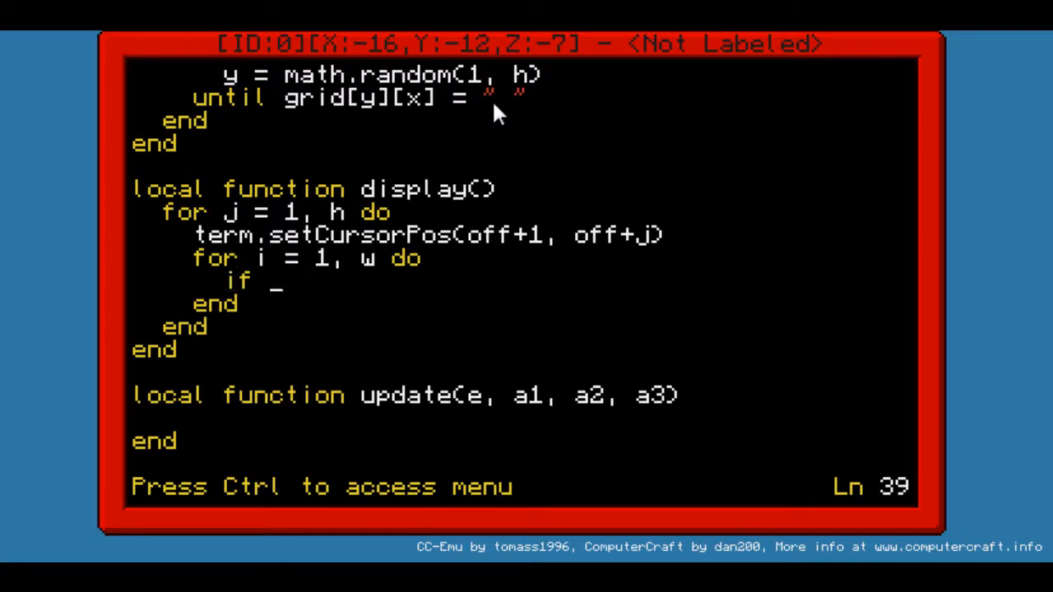
pyautogui.write('grid[')
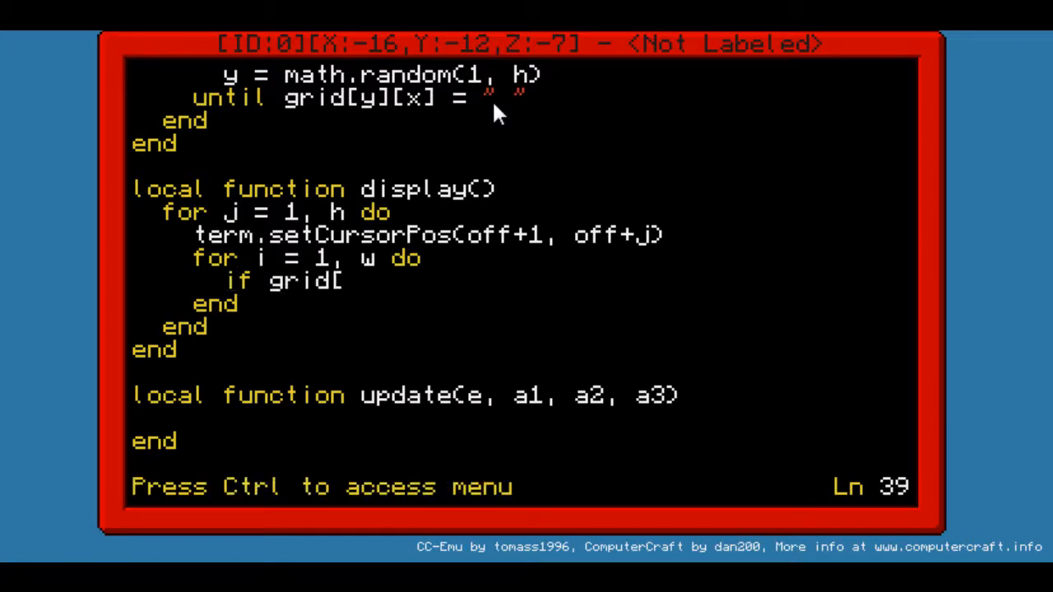
pyautogui.write('j')
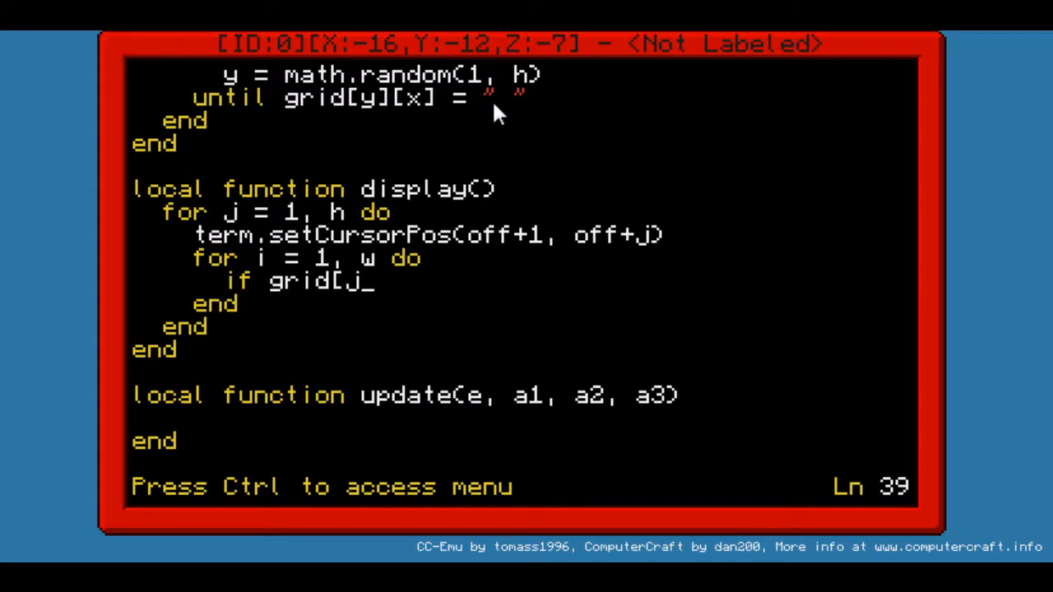
pyautogui.write(', i')
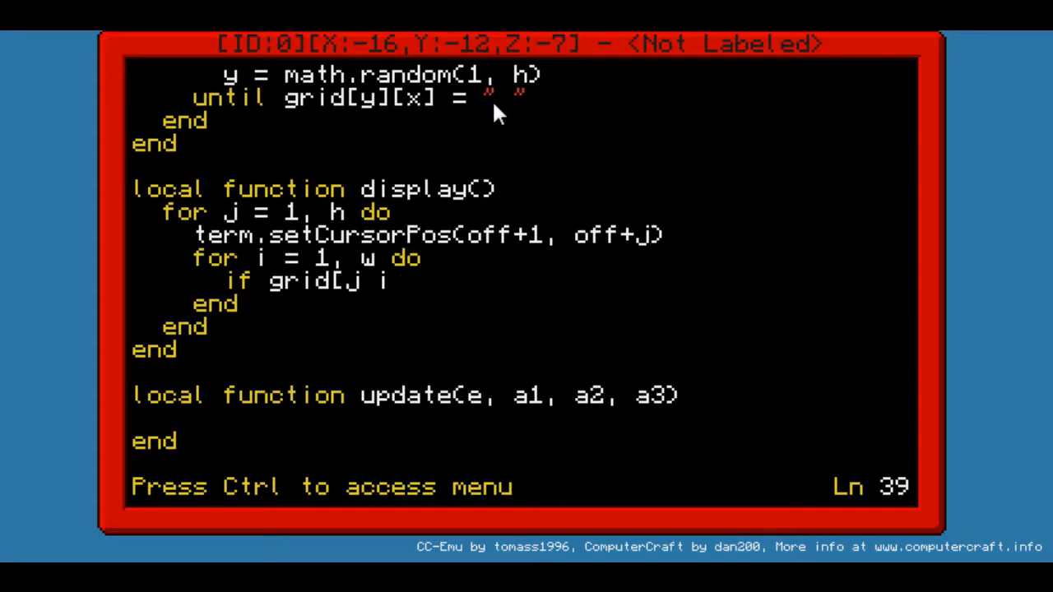
pyautogui.write('][_')
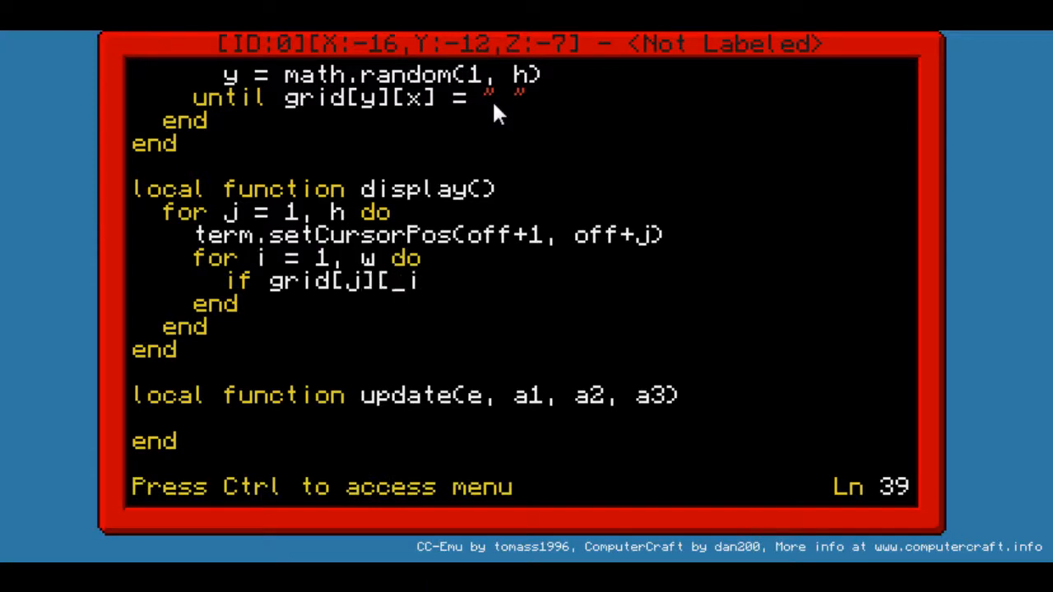
pyautogui.press('ctrl')
pyautogui.write('] == " ')
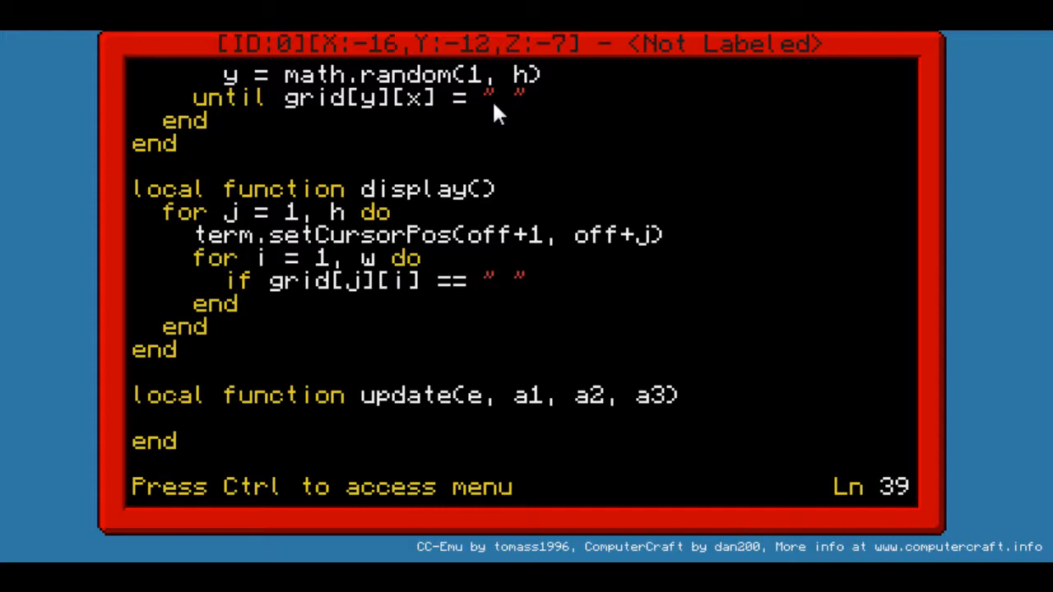
pyautogui.write('then')
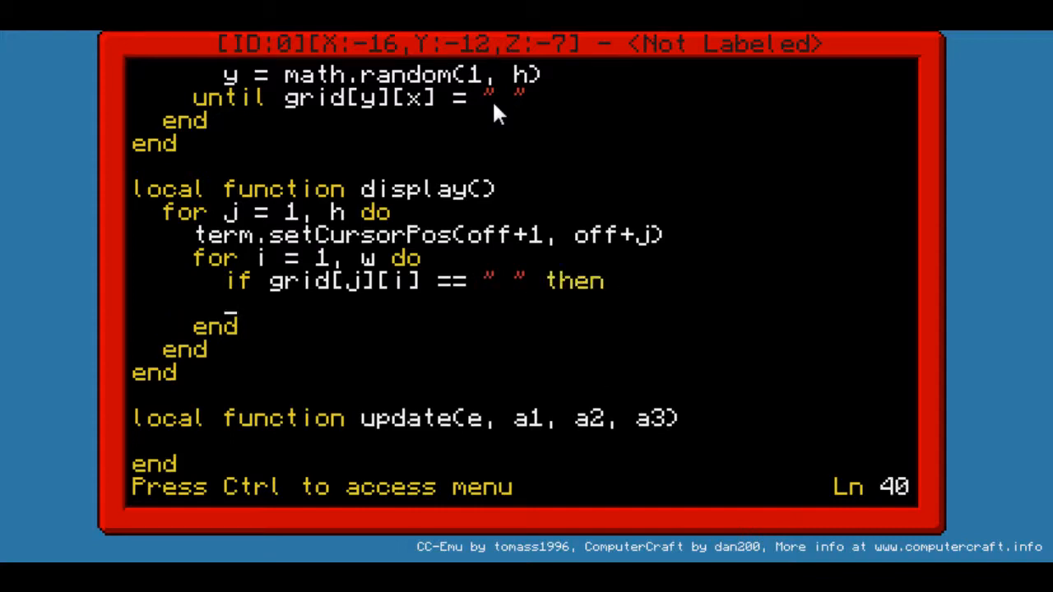
pyautogui.write('else')
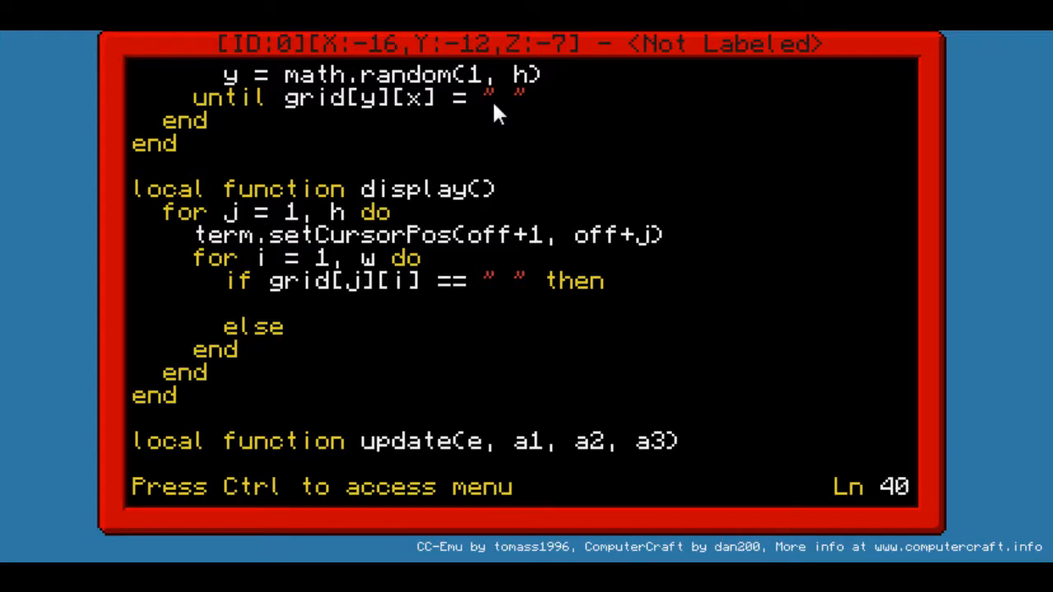
# Fill the empty-cell branch with write(" ") and term.setBackgroundColor(colors.blue)
pyautogui.write('wr')
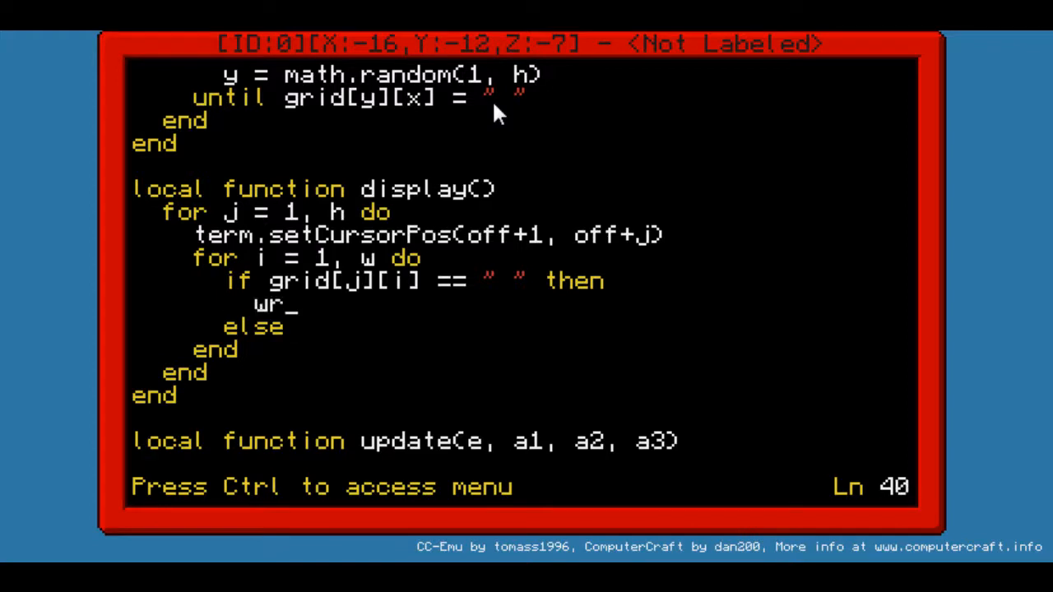
pyautogui.write('ite')
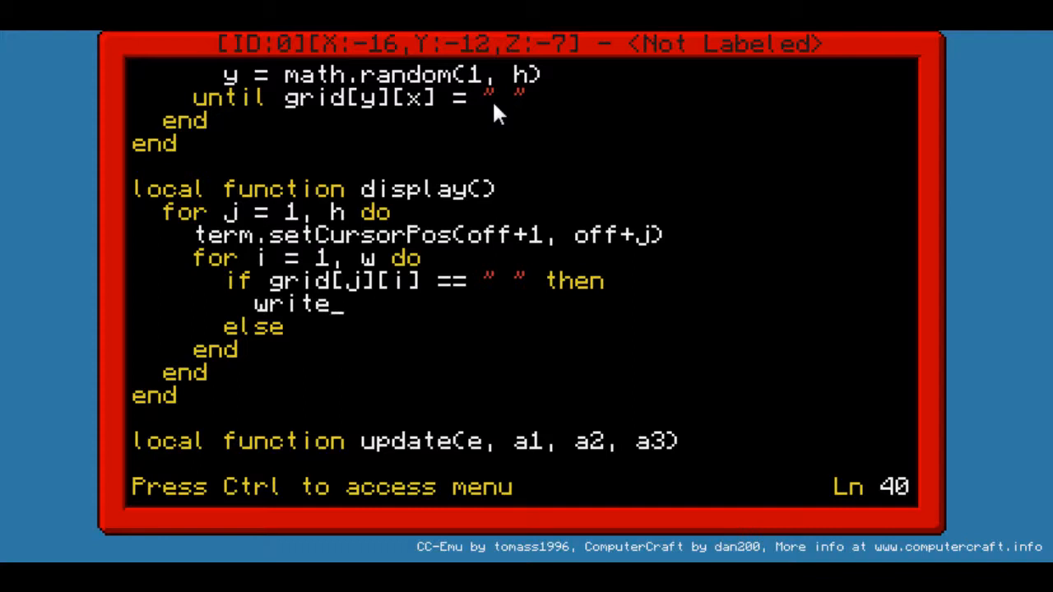
pyautogui.write('("")')
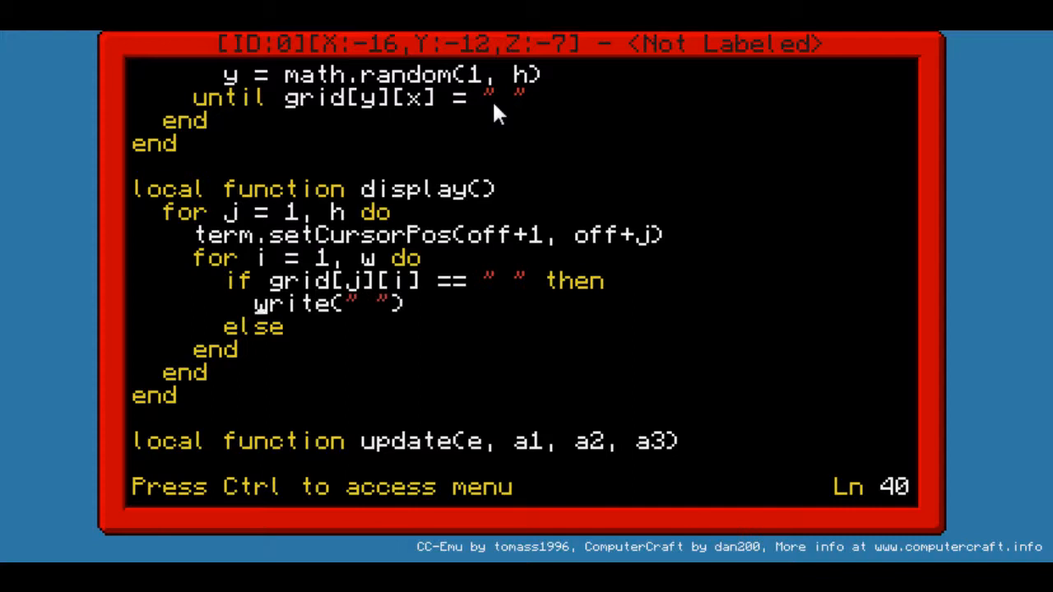
pyautogui.write('term.setBackgroun')
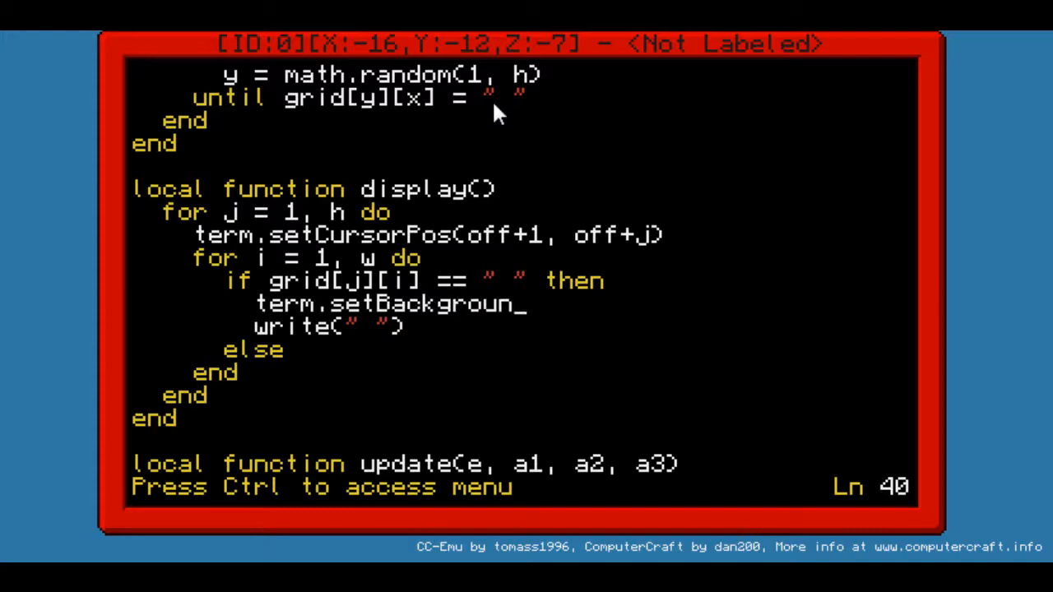
pyautogui.write('Color')
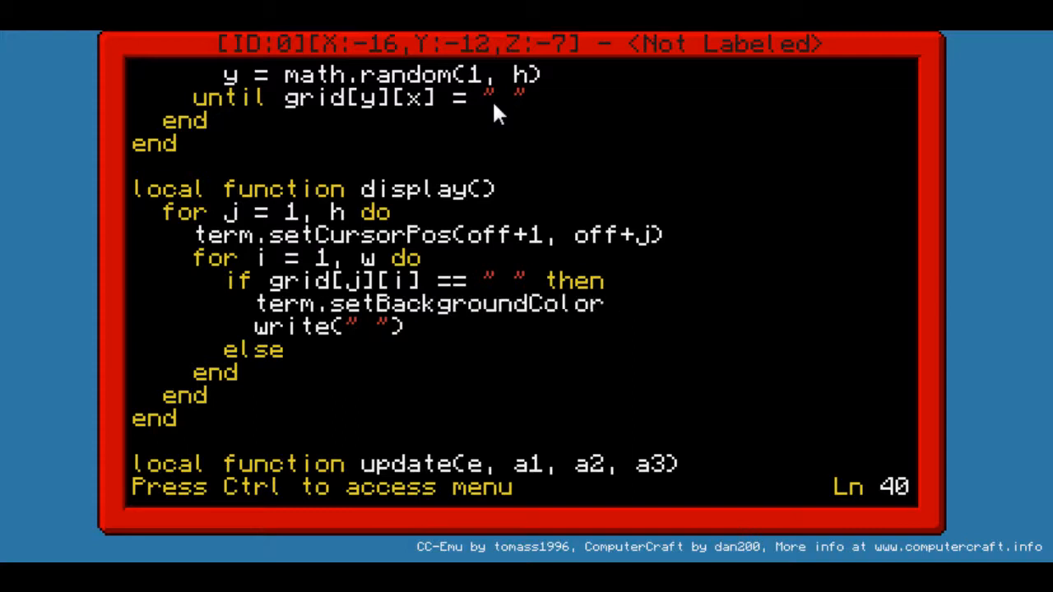
pyautogui.write('()')
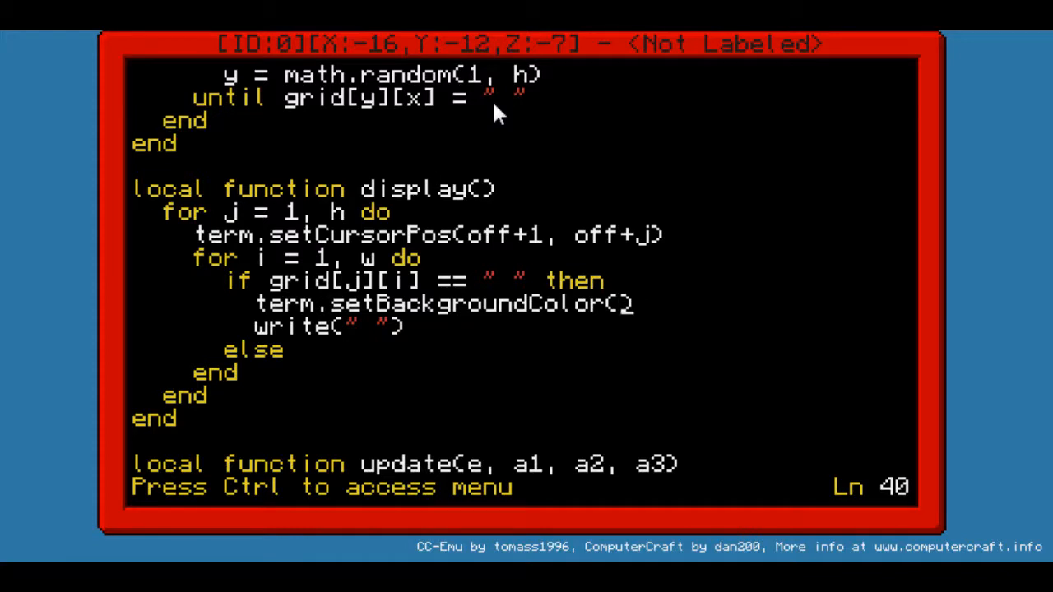
pyautogui.write('colors.bl')
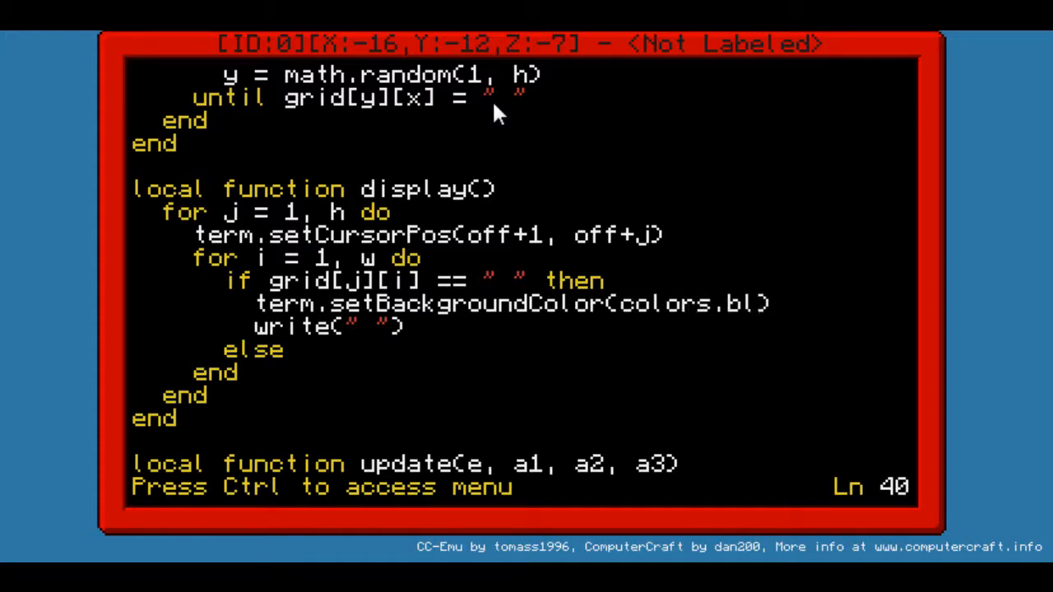
pyautogui.write('ue)')
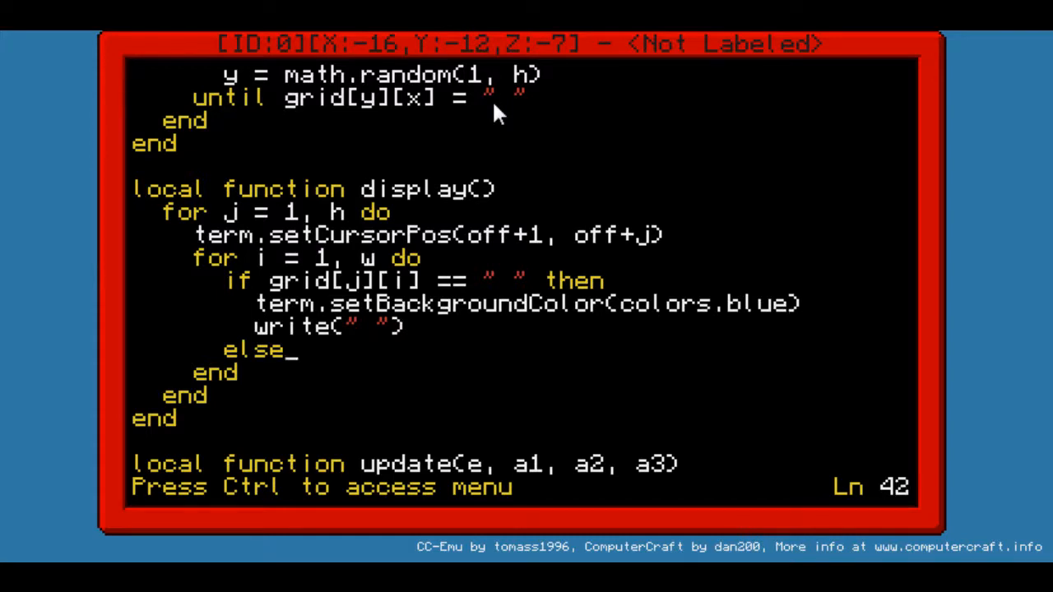
# Add an 'elseif grid[j][i] == "m" then' branch for mine cells
pyautogui.write('if')
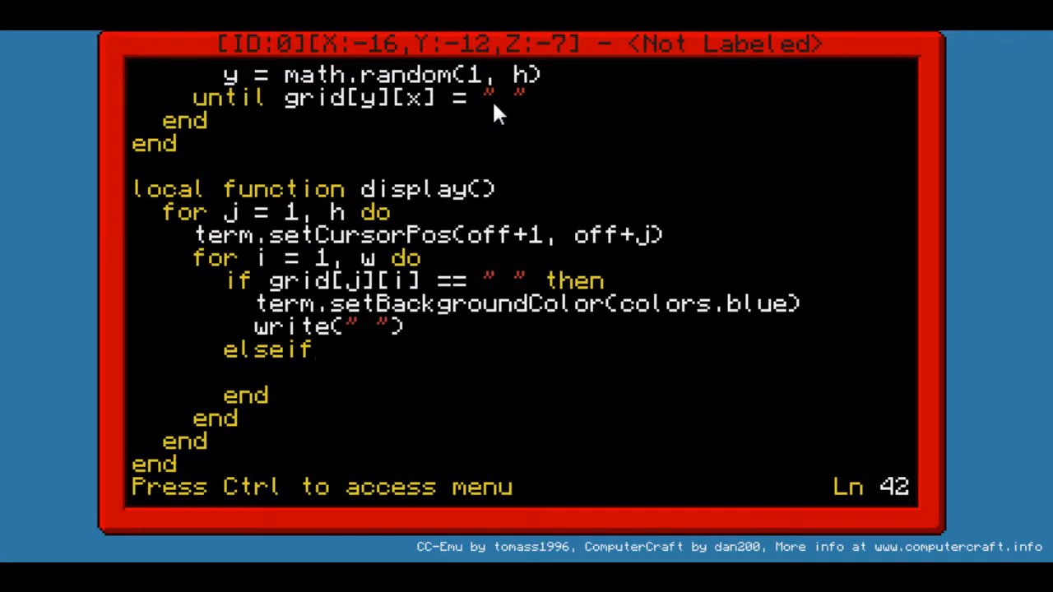
pyautogui.write('g')
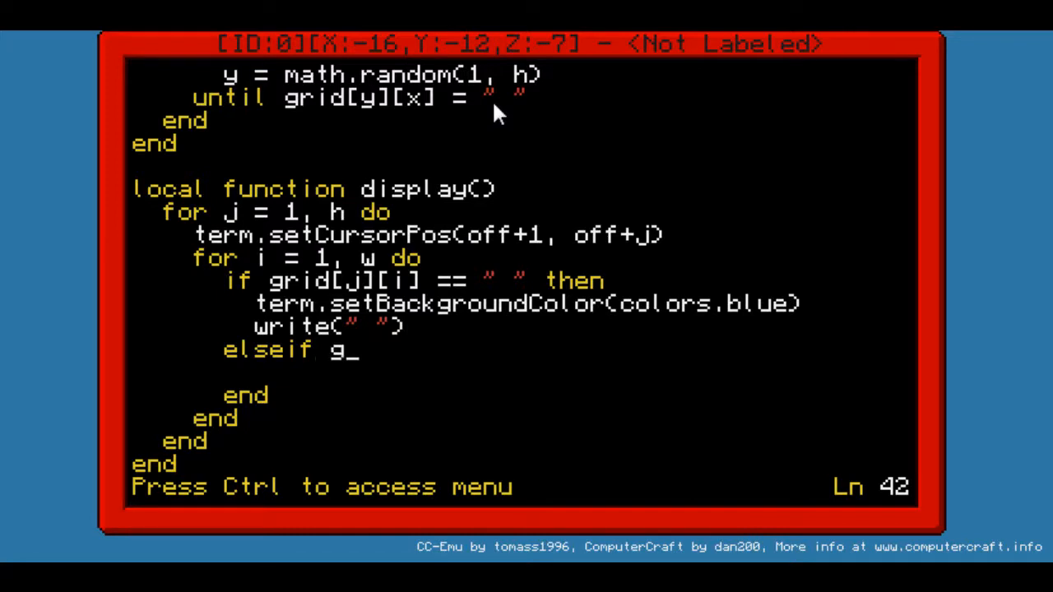
pyautogui.write('rid')
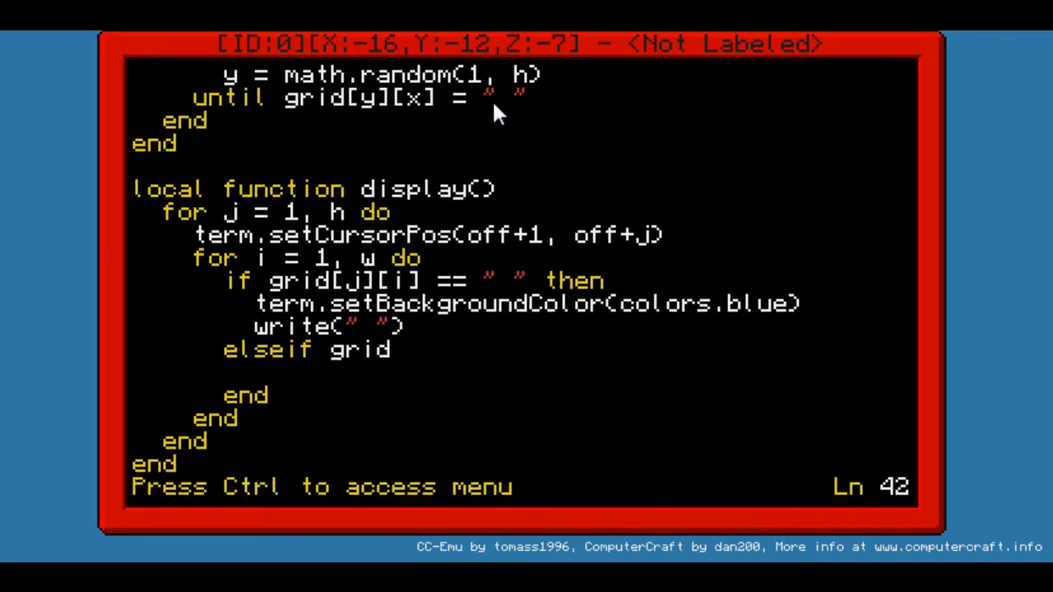
pyautogui.write('[][')
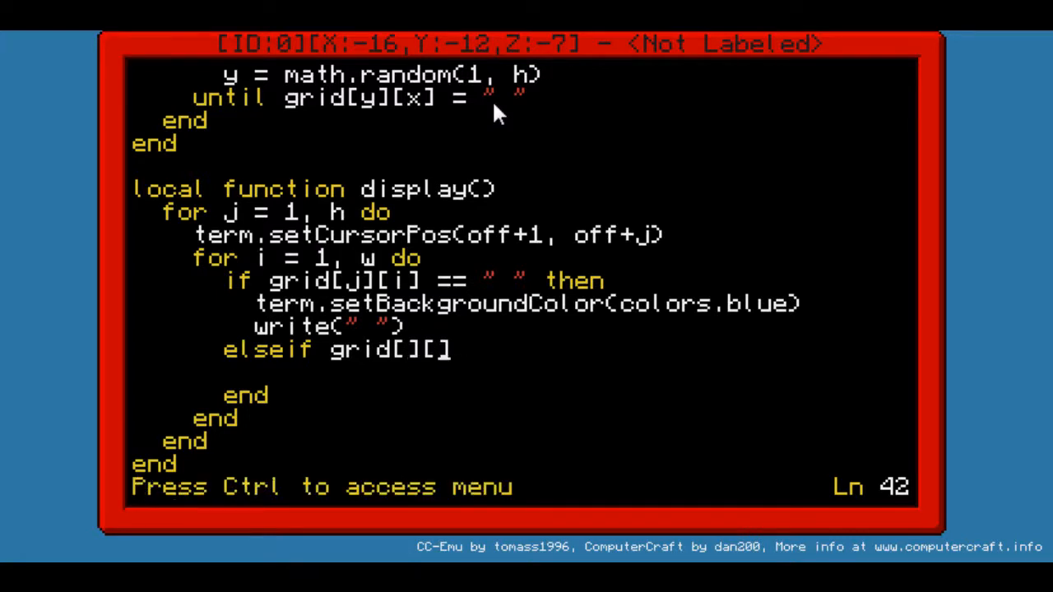
pyautogui.write('j')
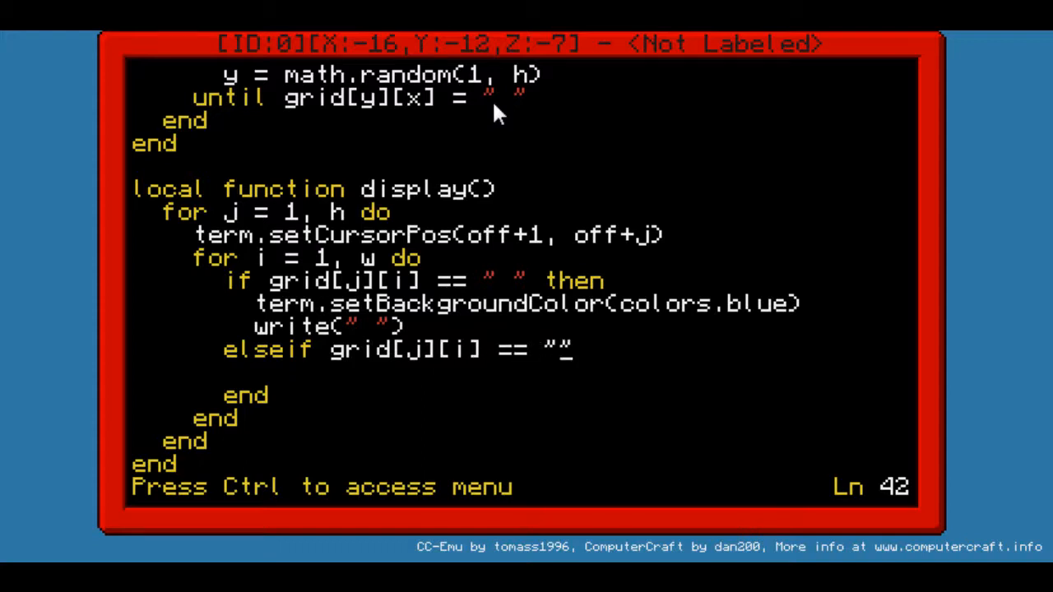
pyautogui.write('m"')
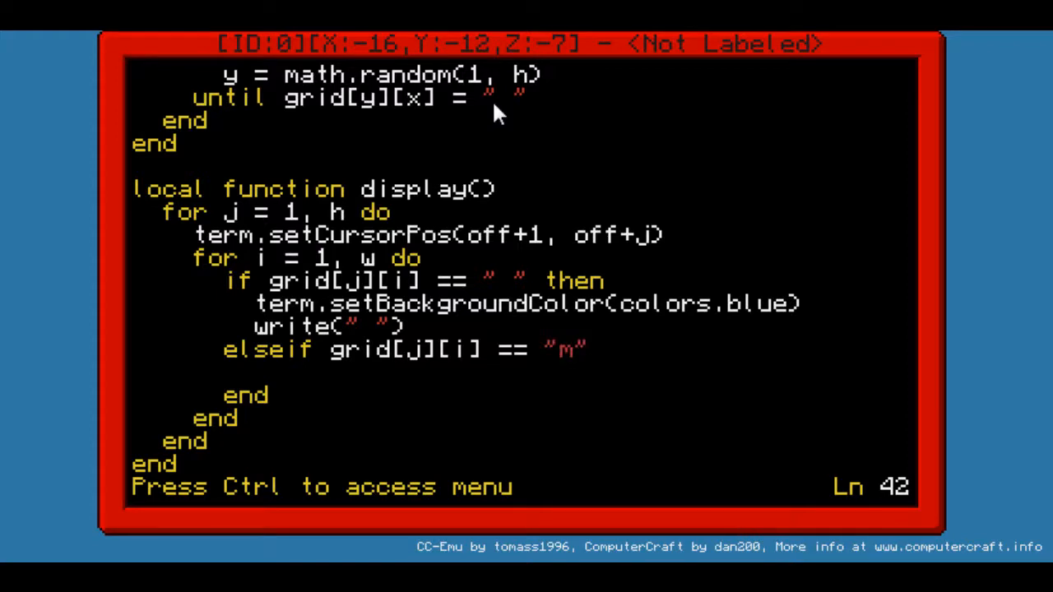
pyautogui.write('then')
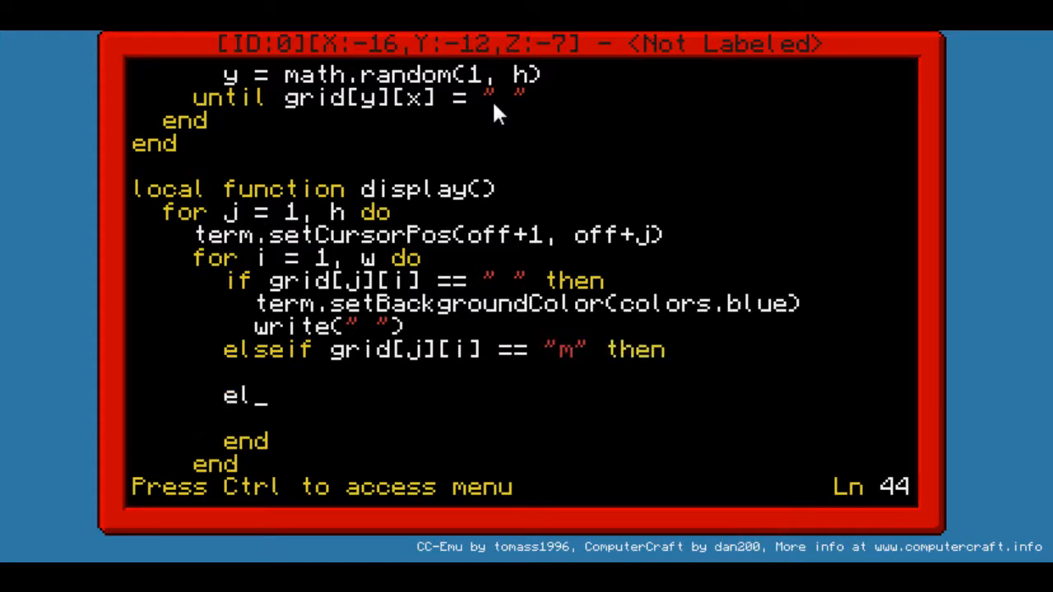
pyautogui.write('s')
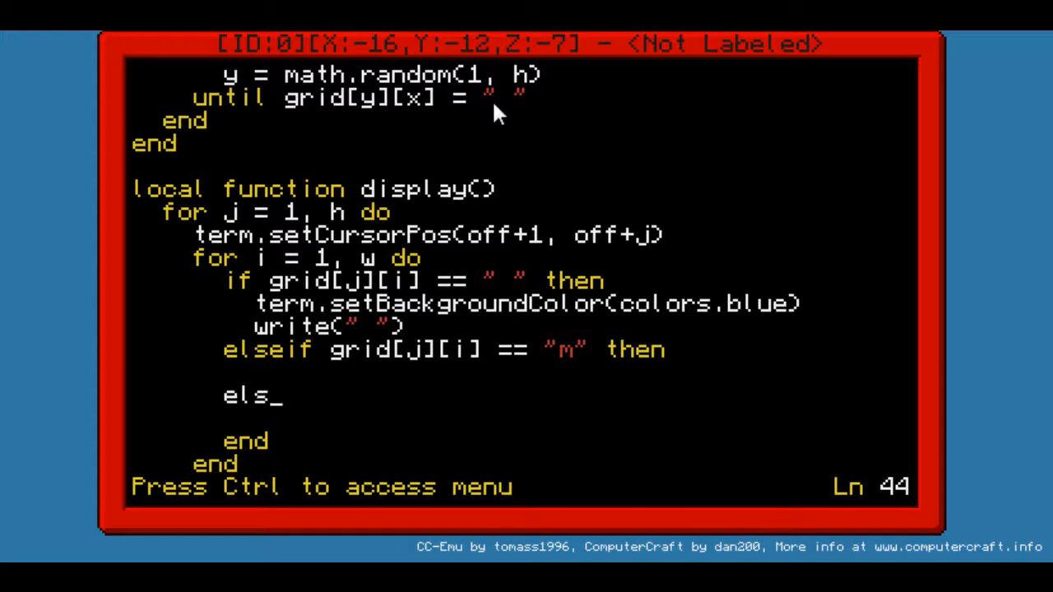
pyautogui.write('eif')
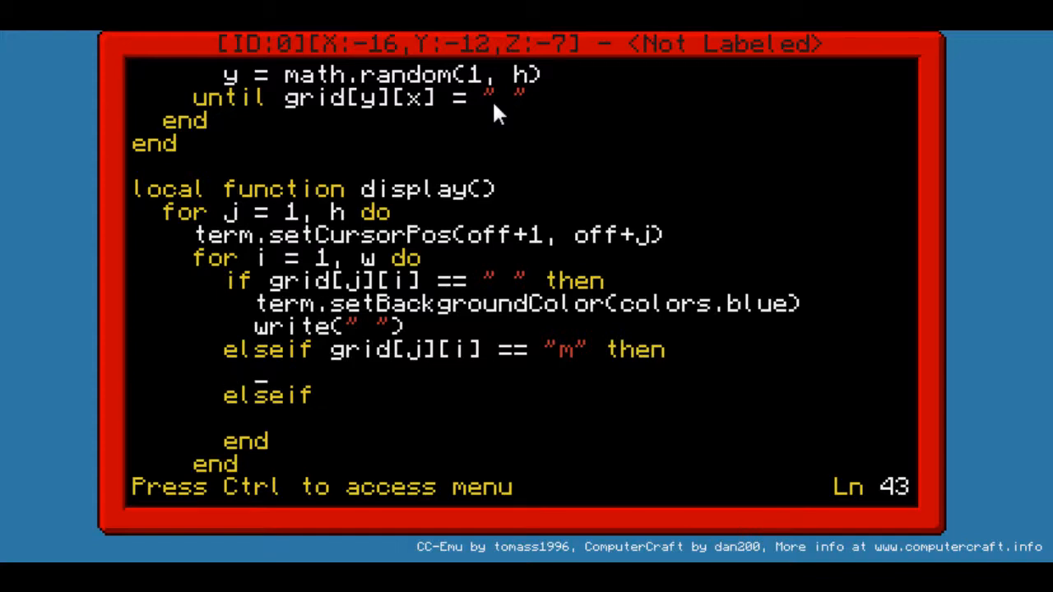
# Give the mine branch term.setBackgroundColor(colors.red) and a write call
pyautogui.write('term.')
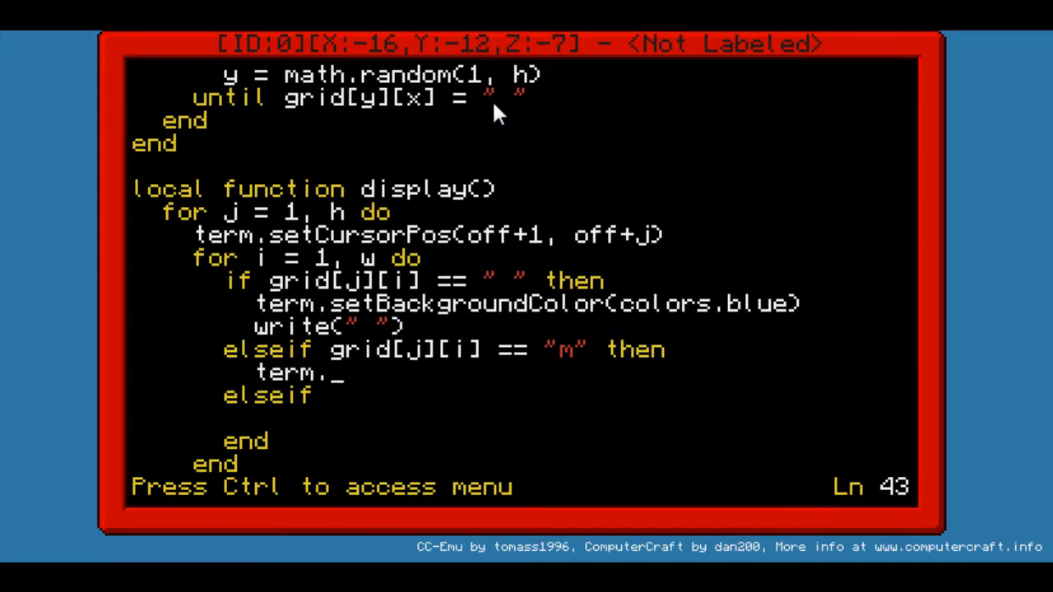
pyautogui.write('setBac')
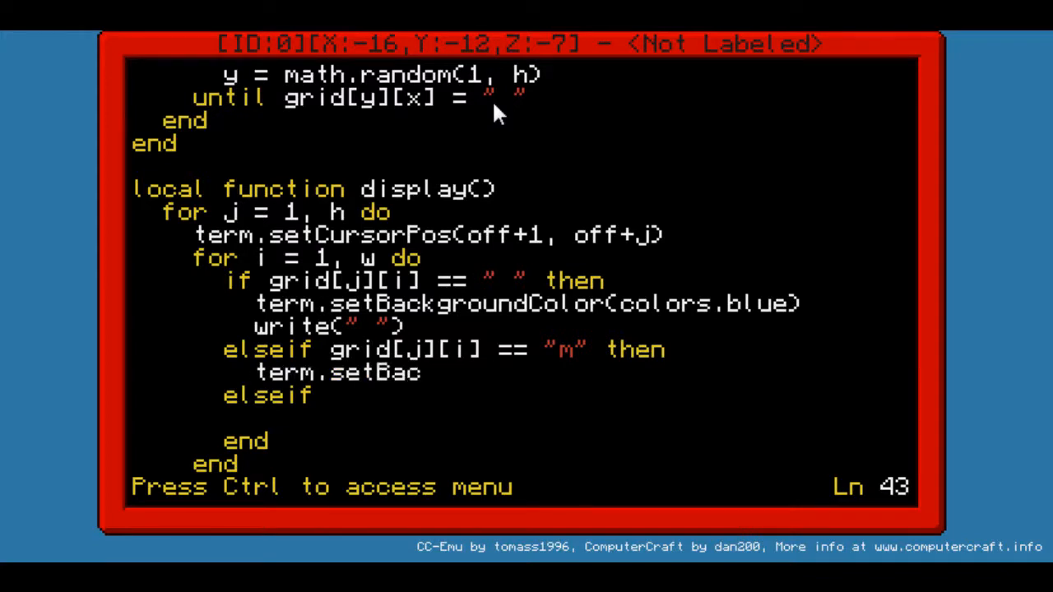
pyautogui.write('kgro')
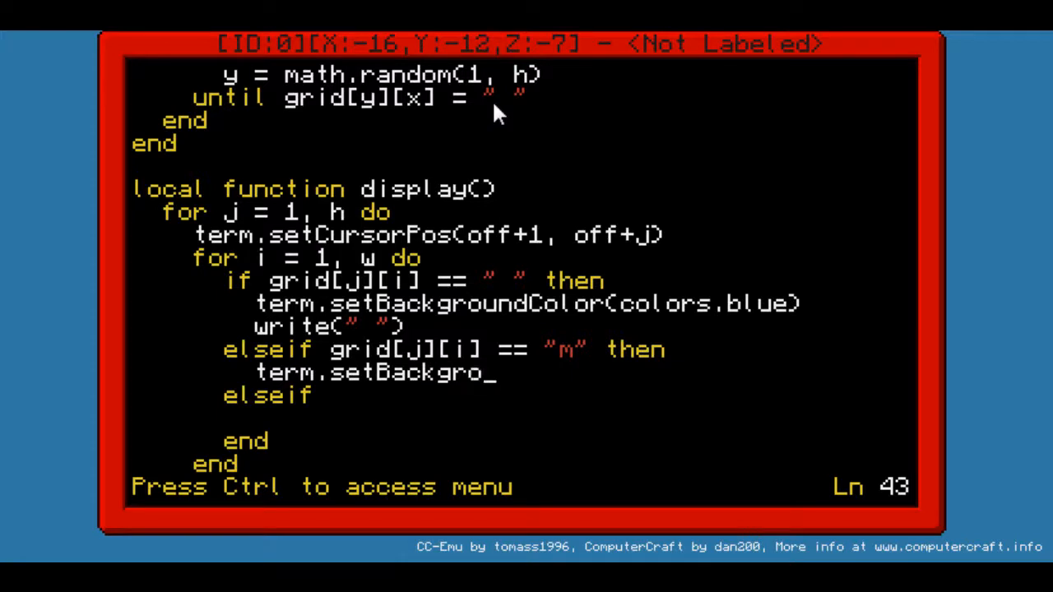
pyautogui.write('und')
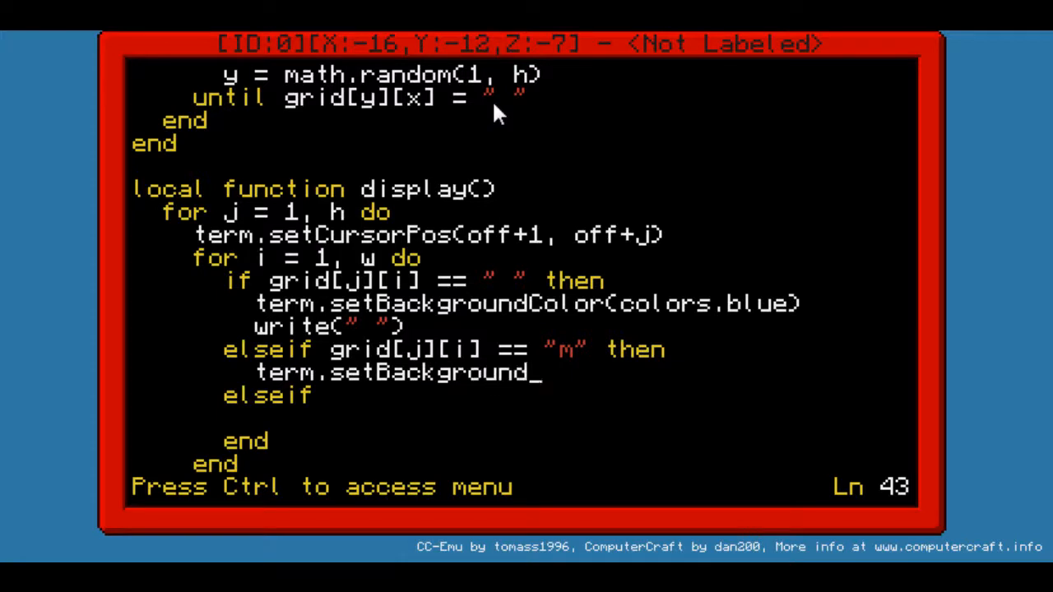
pyautogui.write('Color')
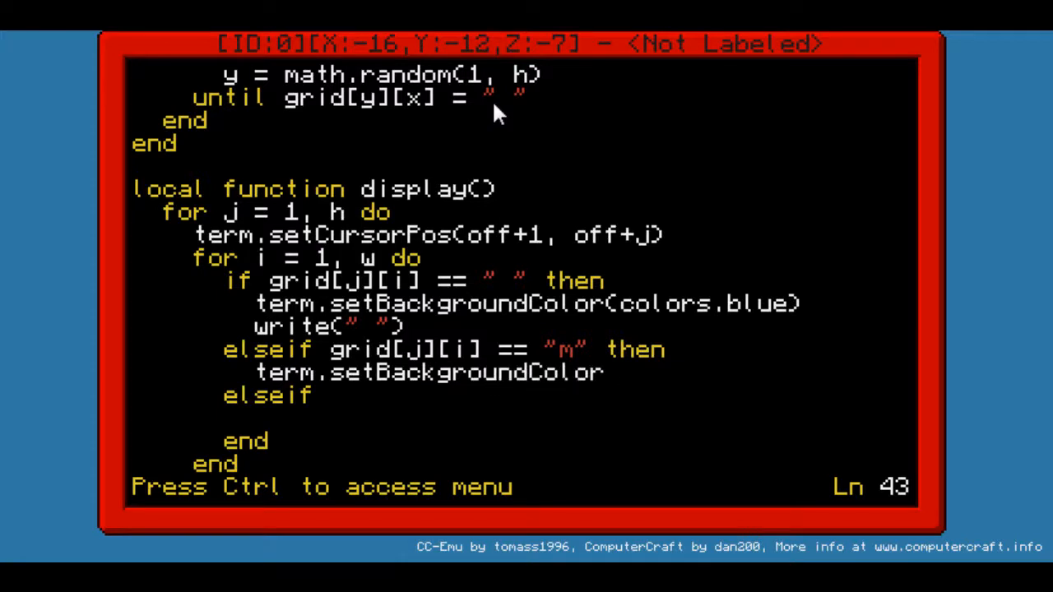
pyautogui.write('(colors.red)')
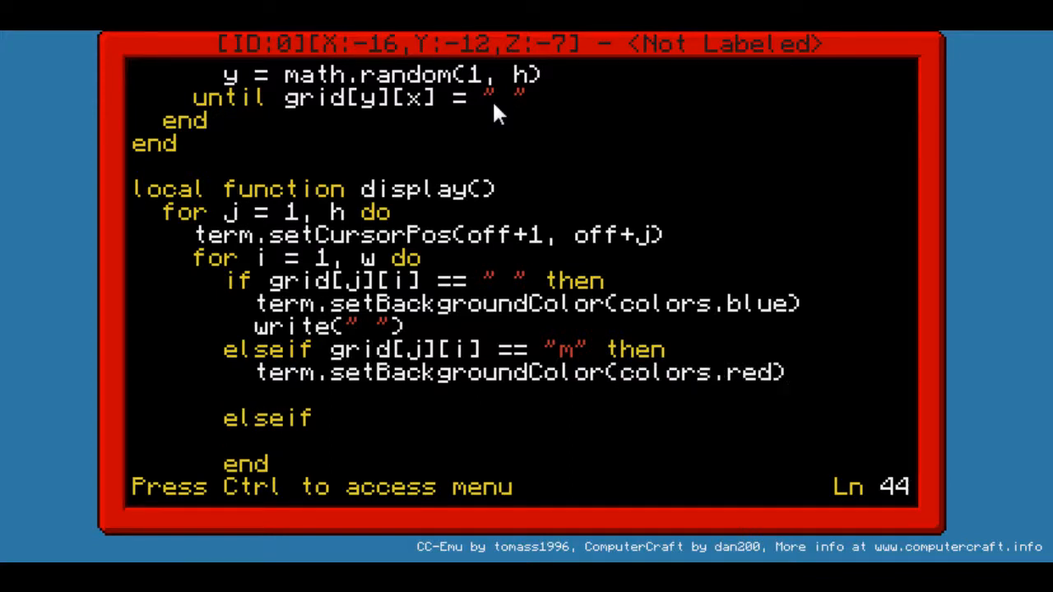
pyautogui.write('write("x')
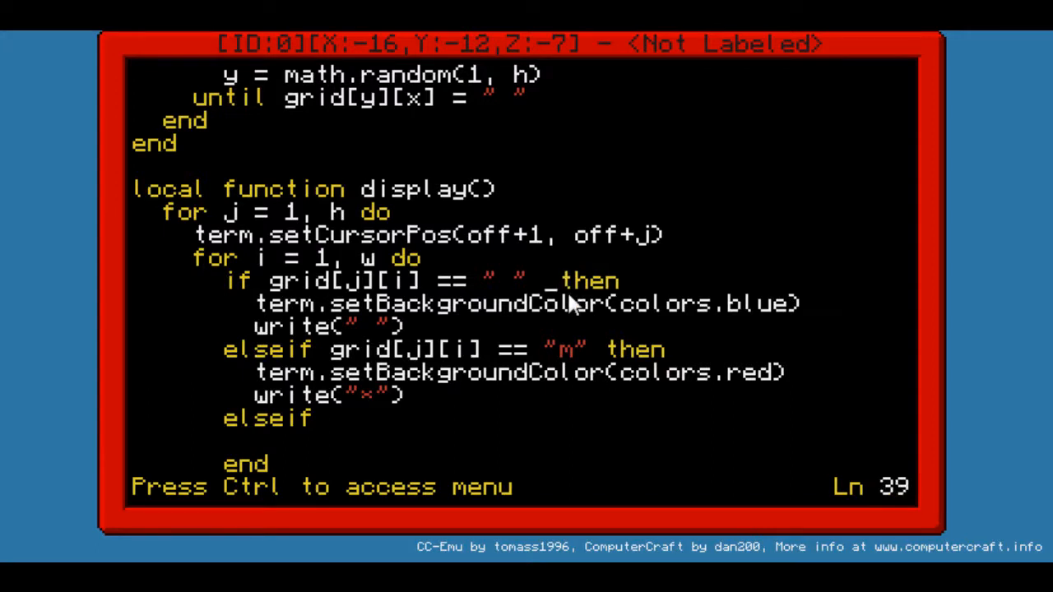
# Append 'or grid[j][i] == "u"' to the first display condition
pyautogui.write('or grid')
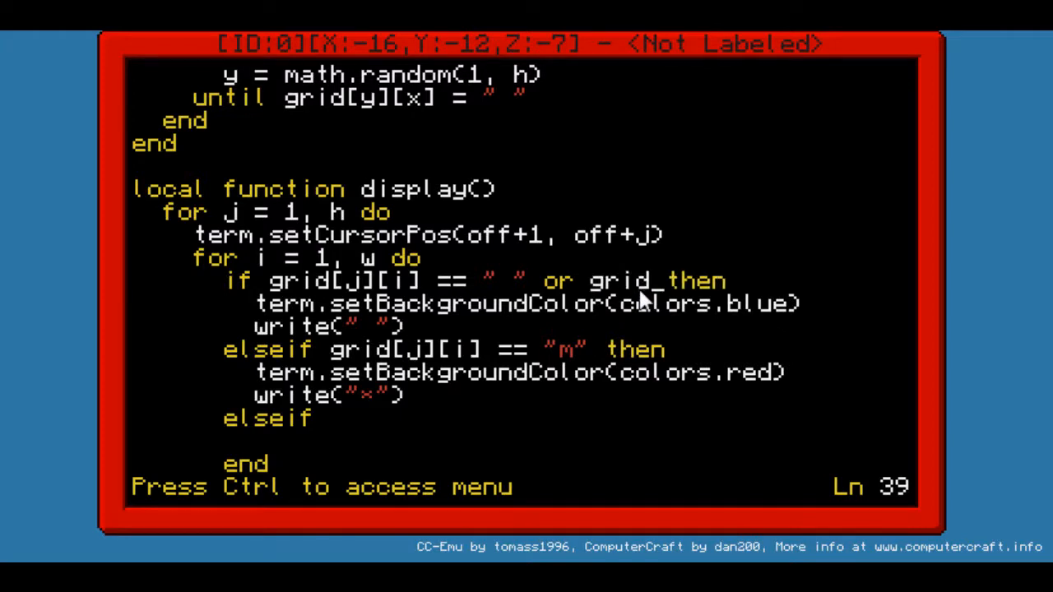
pyautogui.press('ctrl')
pyautogui.write('[j][i] == "u"')
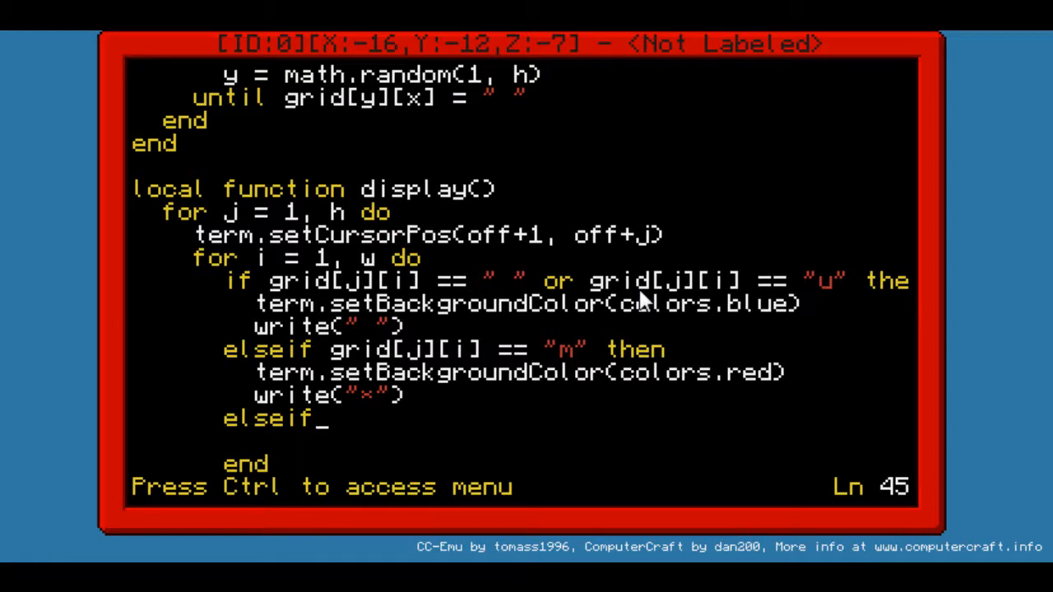
# Turn the last elseif into else and add 'if grid[j][i] == "0" then'
pyautogui.press('BackSpace')
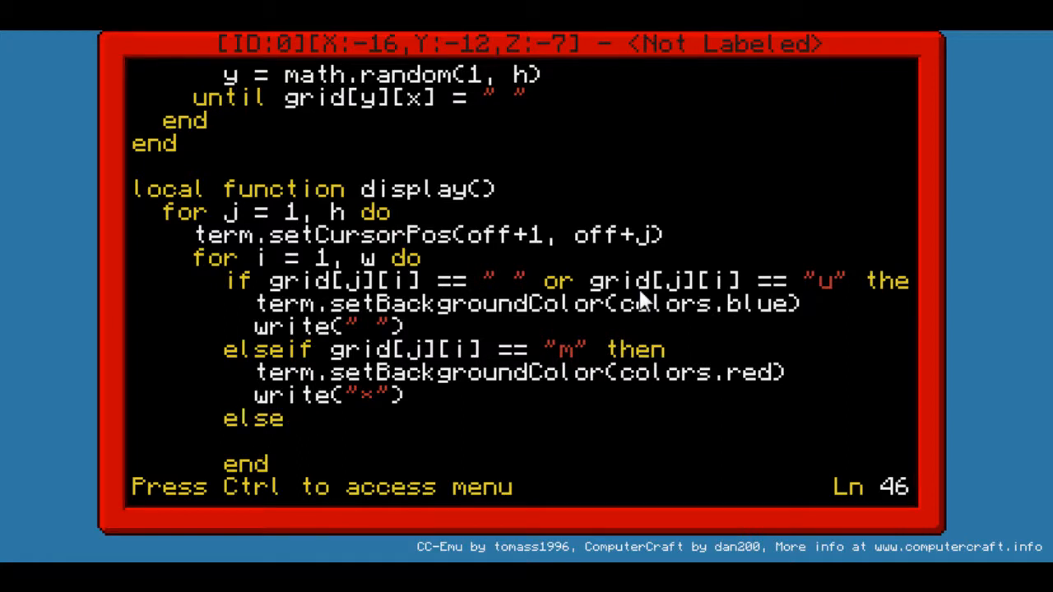
pyautogui.write('if')
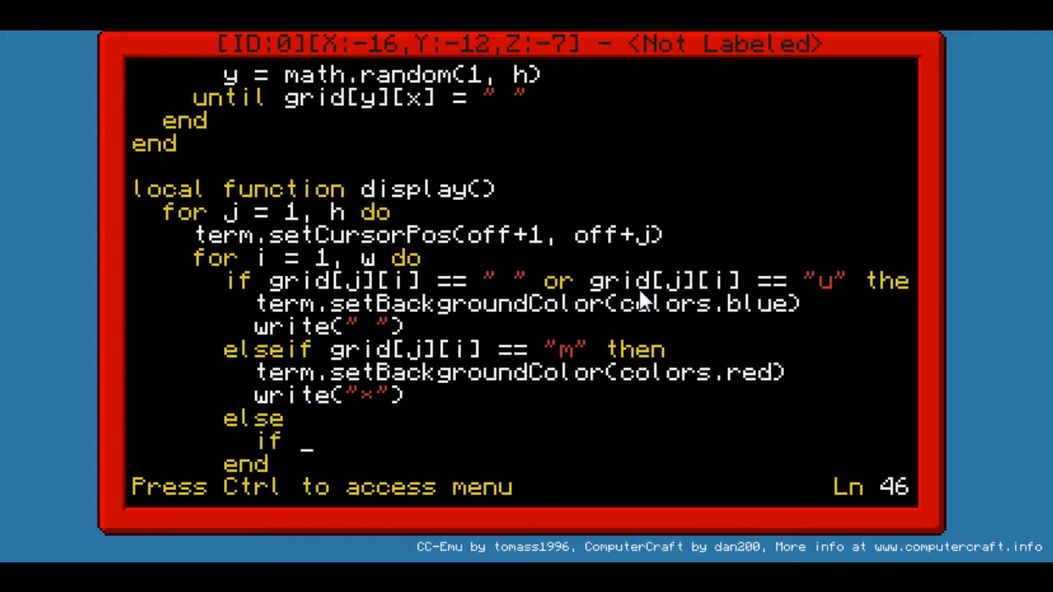
pyautogui.write('grir')
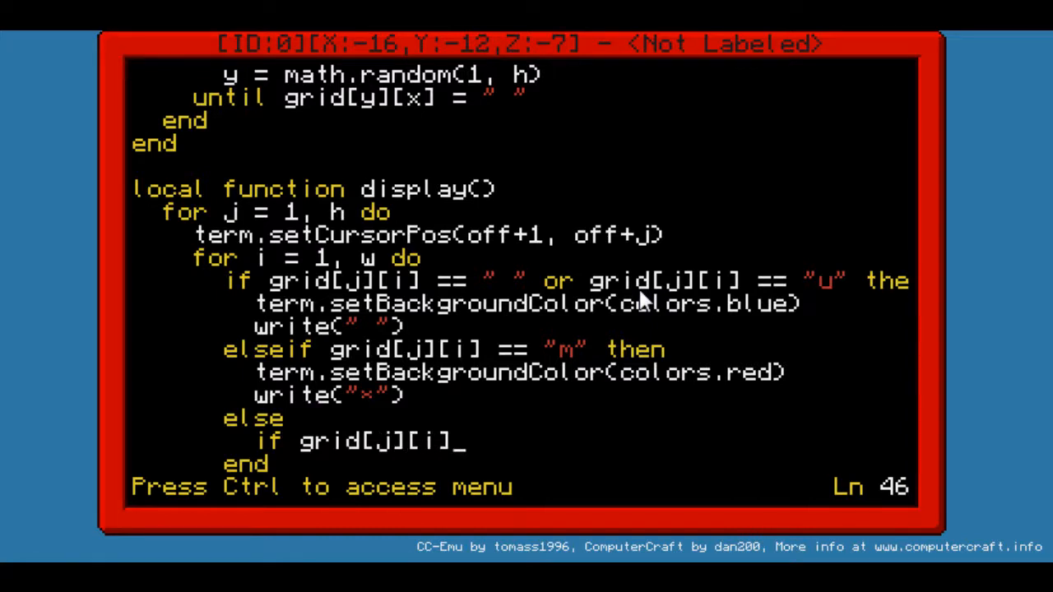
pyautogui.write('==')
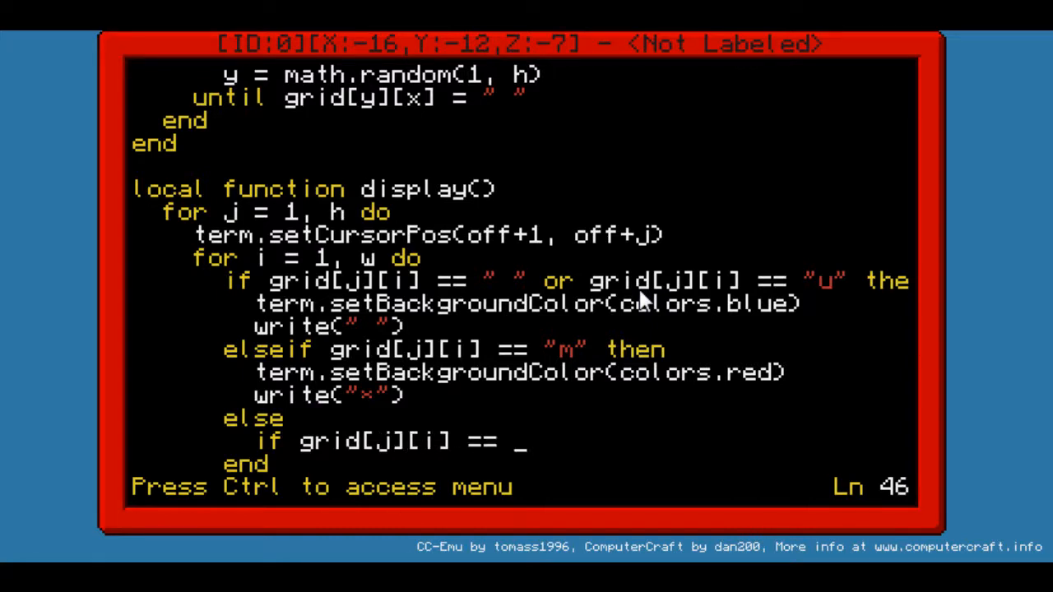
pyautogui.write('0"')
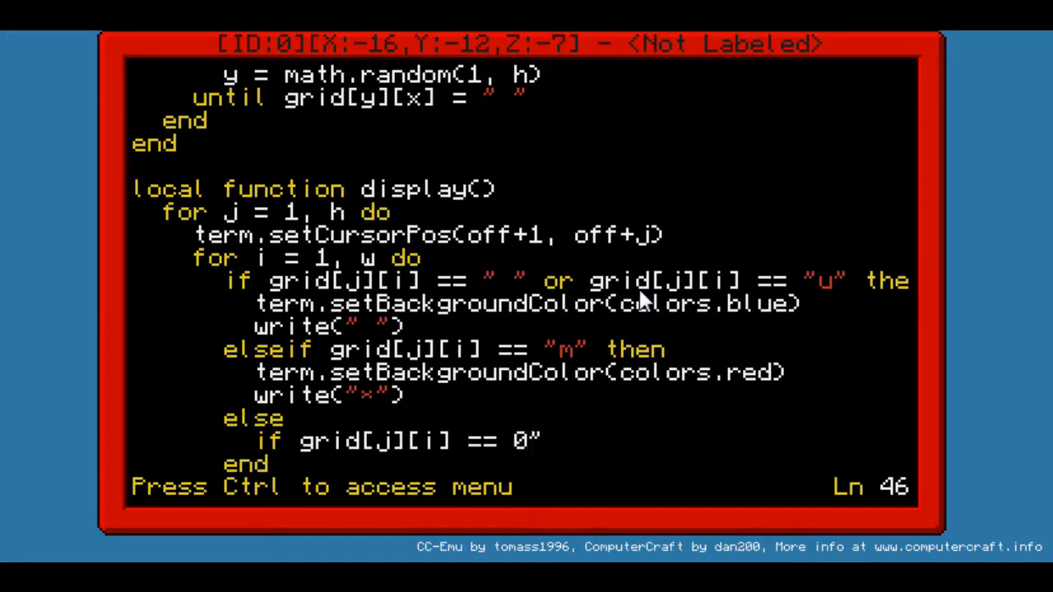
pyautogui.write('then')
pyautogui.write('else')
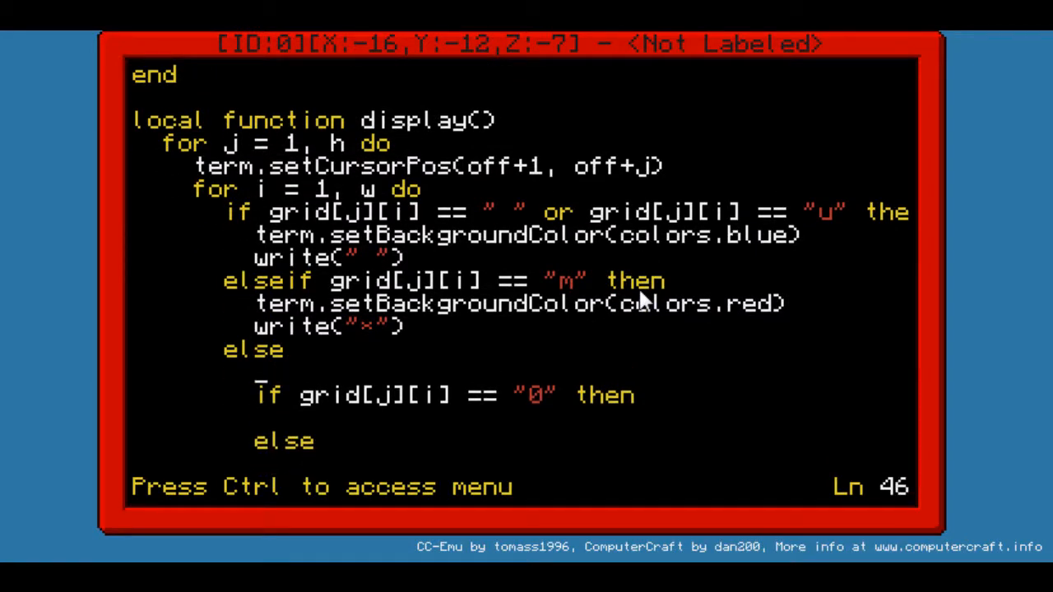
# Add term.setBackgroundColor(colors.lightGray) plus write(" ") and a write for other values
pyautogui.write('t')
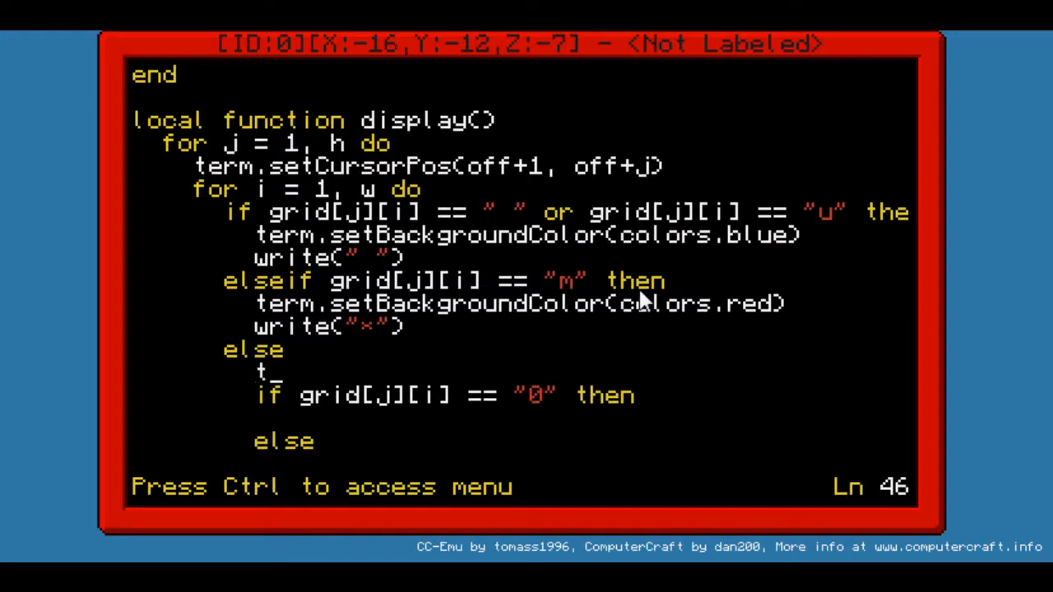
pyautogui.write('erm.setBackgrou')
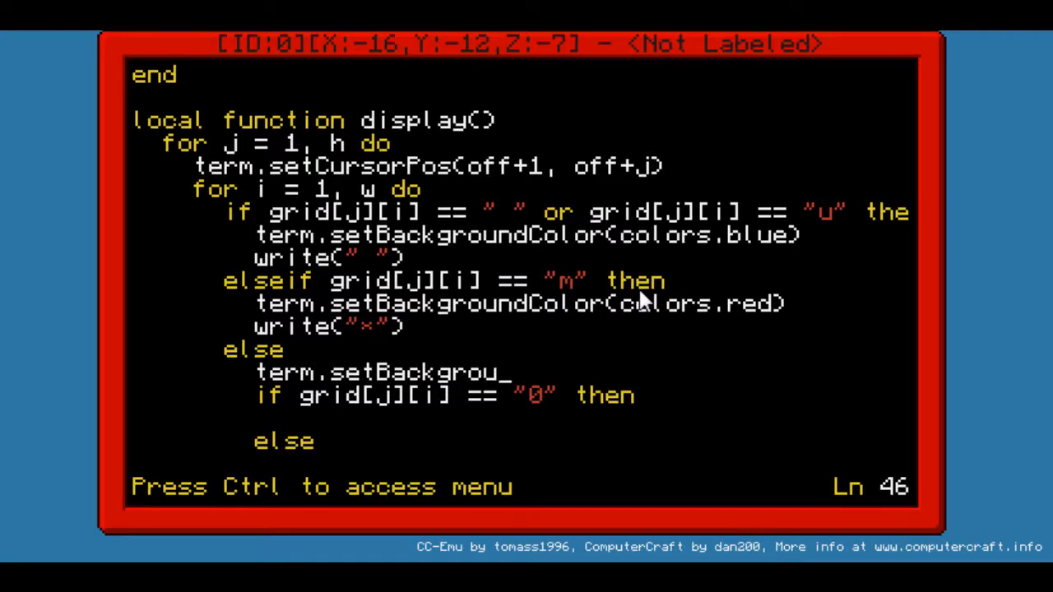
pyautogui.write('ndColo')
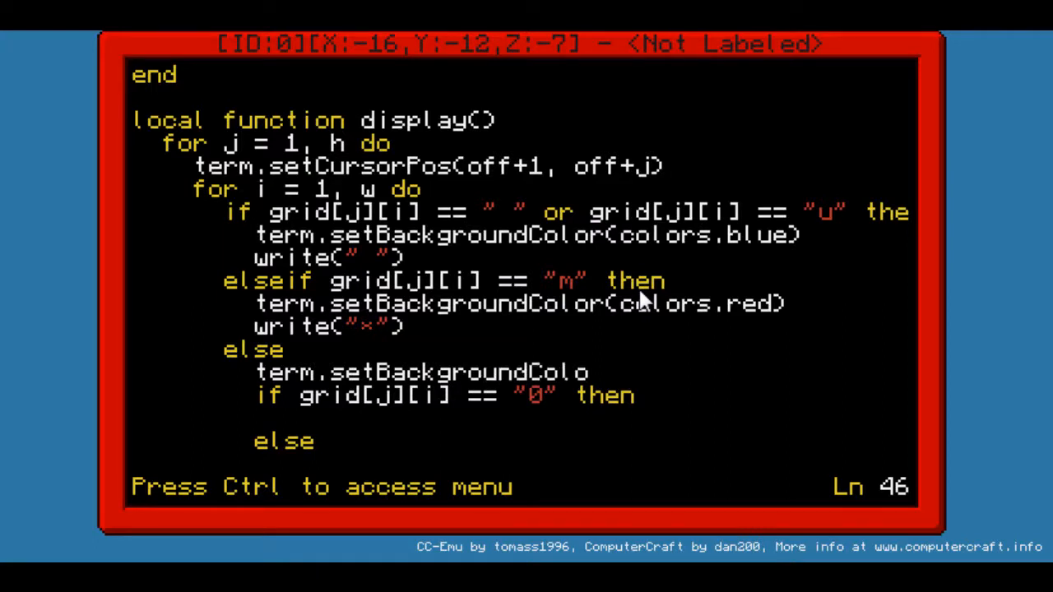
pyautogui.write('r()')
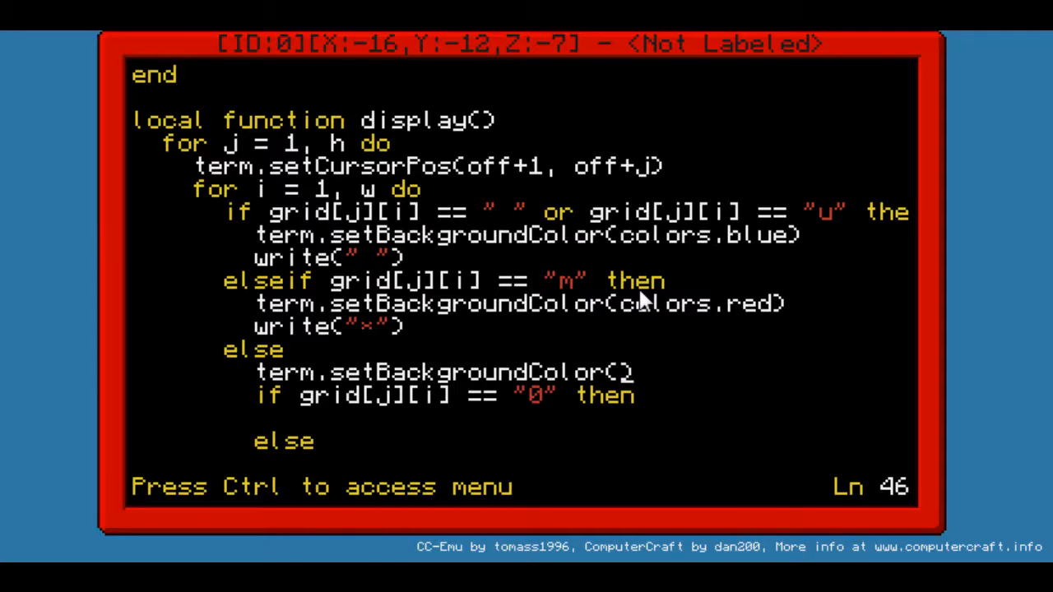
pyautogui.write('colors.l')
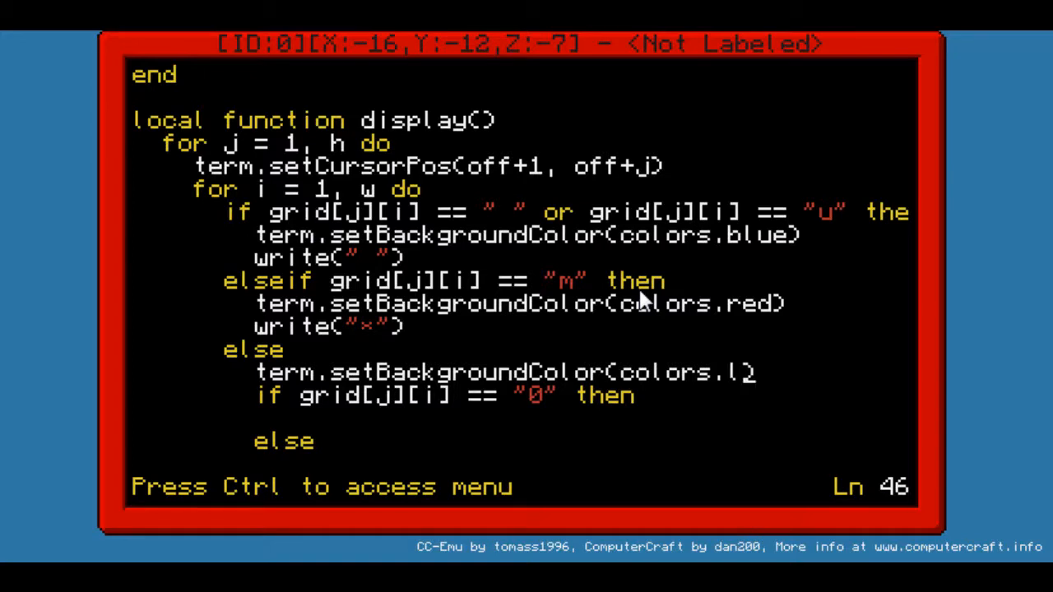
pyautogui.write('ight')
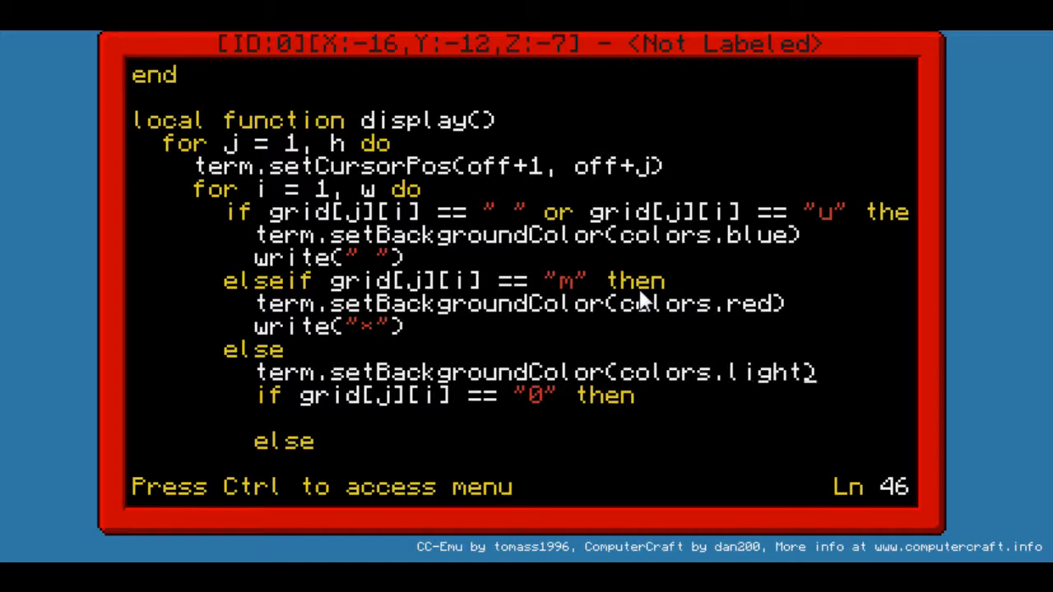
pyautogui.write('Gray')
pyautogui.write('end')
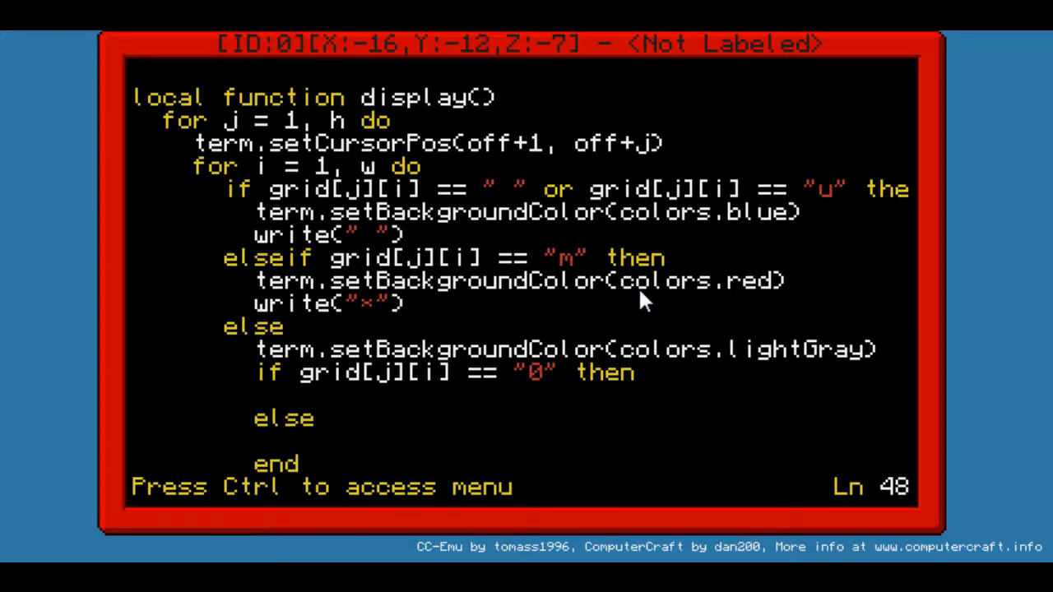
pyautogui.write('write(" "')
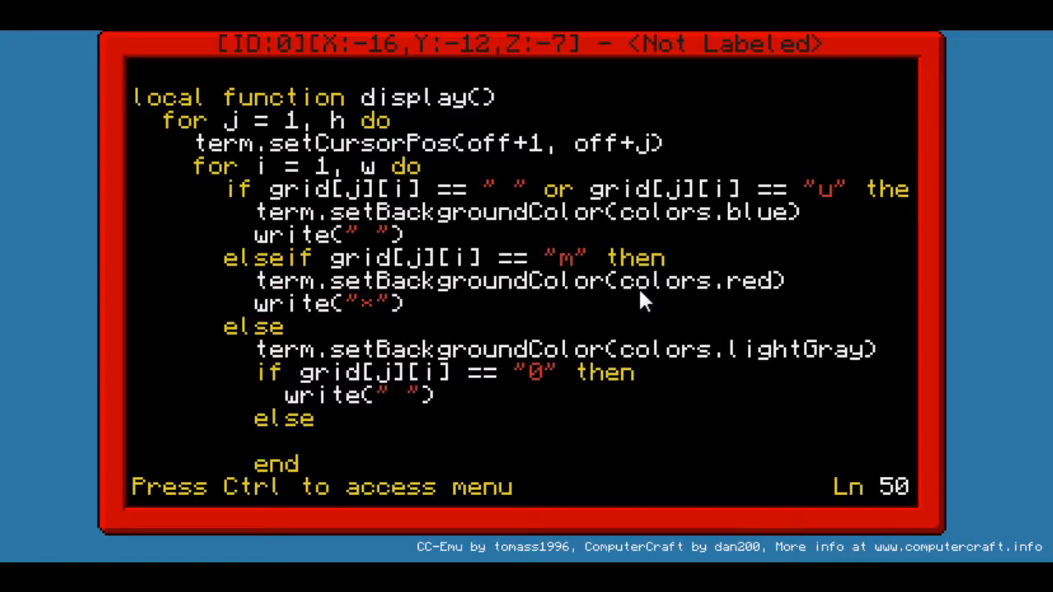
pyautogui.write('write(')
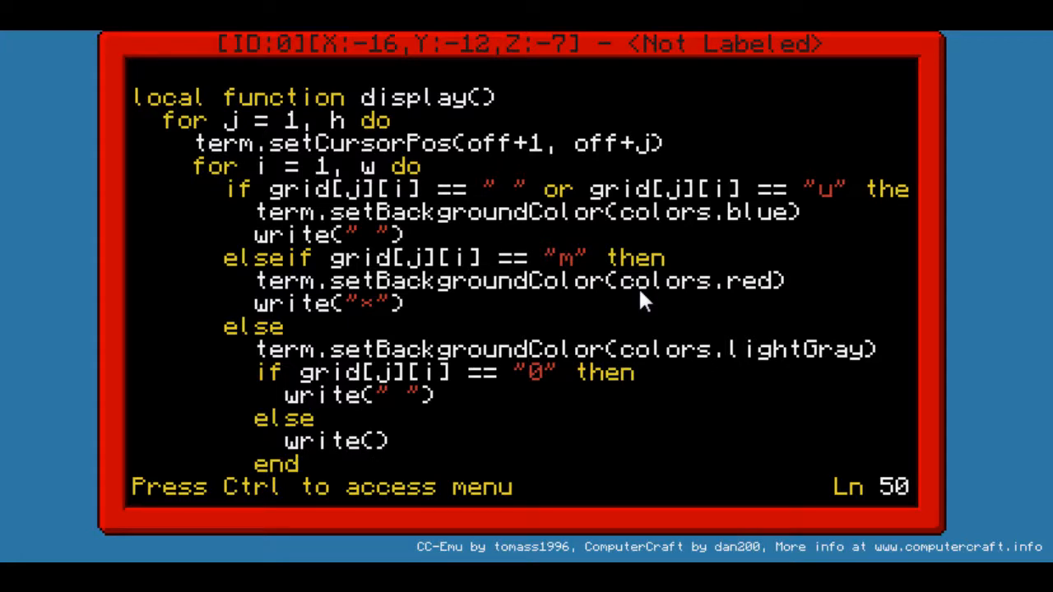
pyautogui.write('grid[j][i')
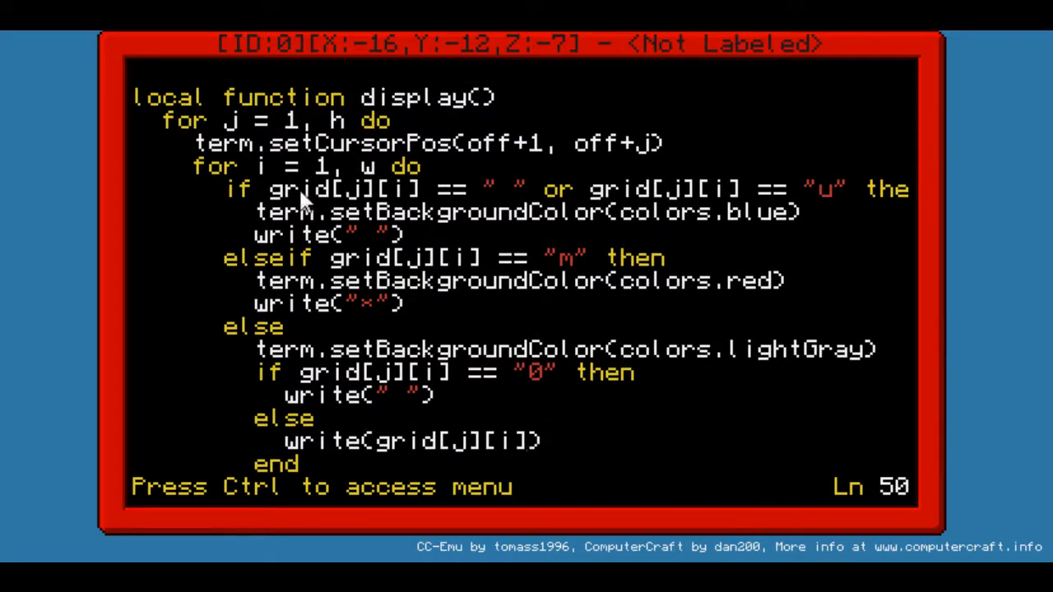
pyautogui.moveTo(444, 204)
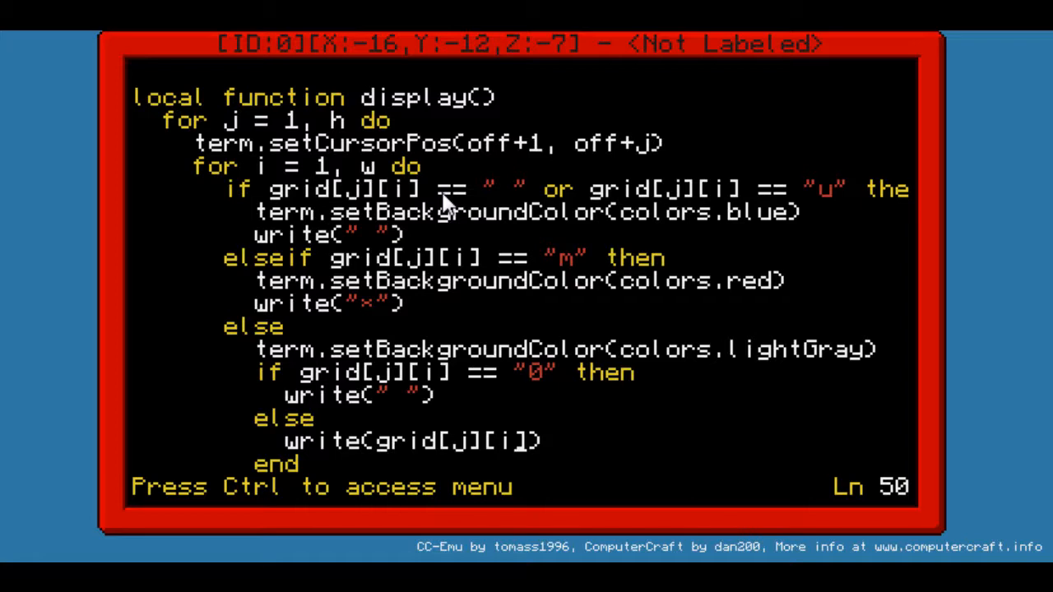
pyautogui.moveTo(514, 383)
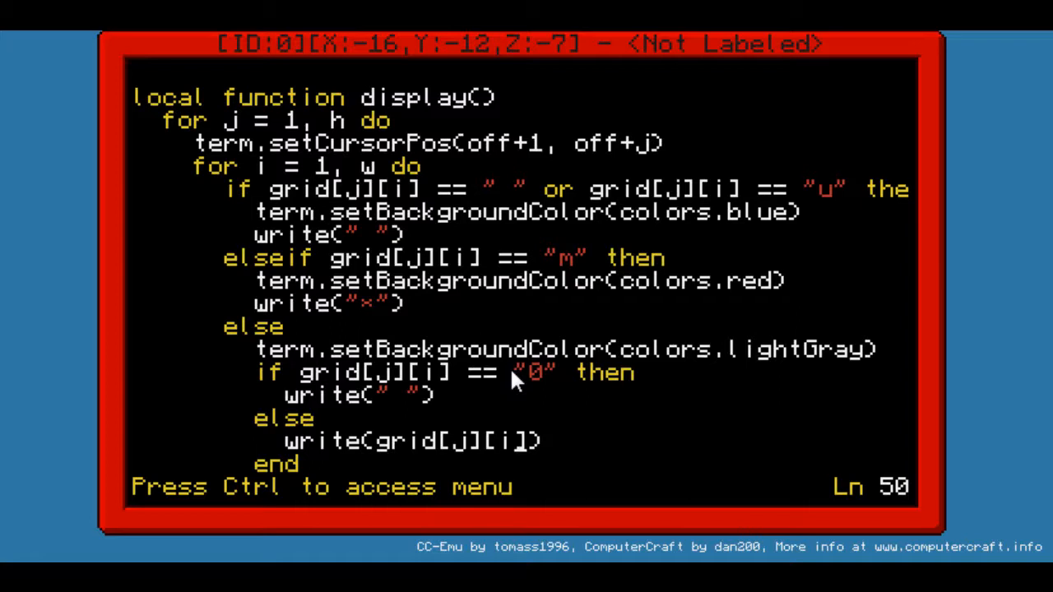
# Scroll down past display() to the empty endGame function
pyautogui.scroll(-3)
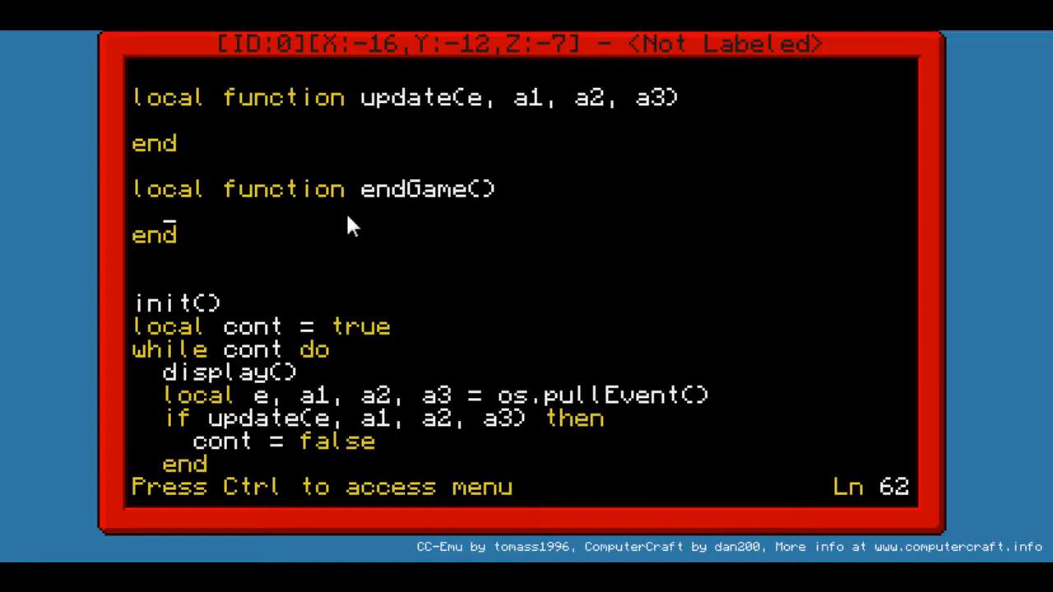
# Type nested loops over h and w with 'if grid[j][i] == "u" then grid[j][i] = "m"'
pyautogui.write('for j =')
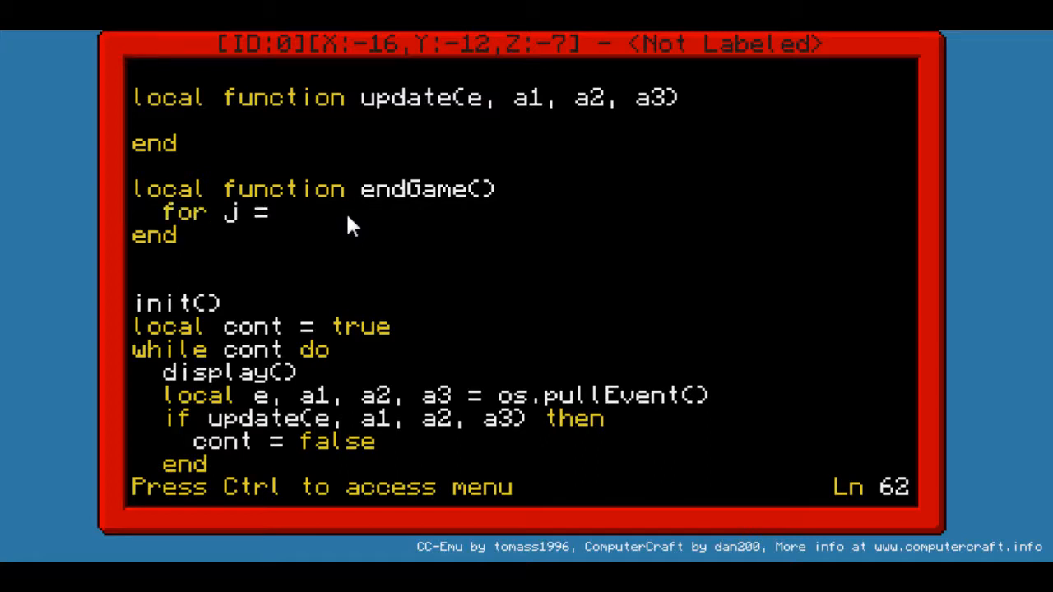
pyautogui.write('1, h do')
pyautogui.write('for i = 1, w do')
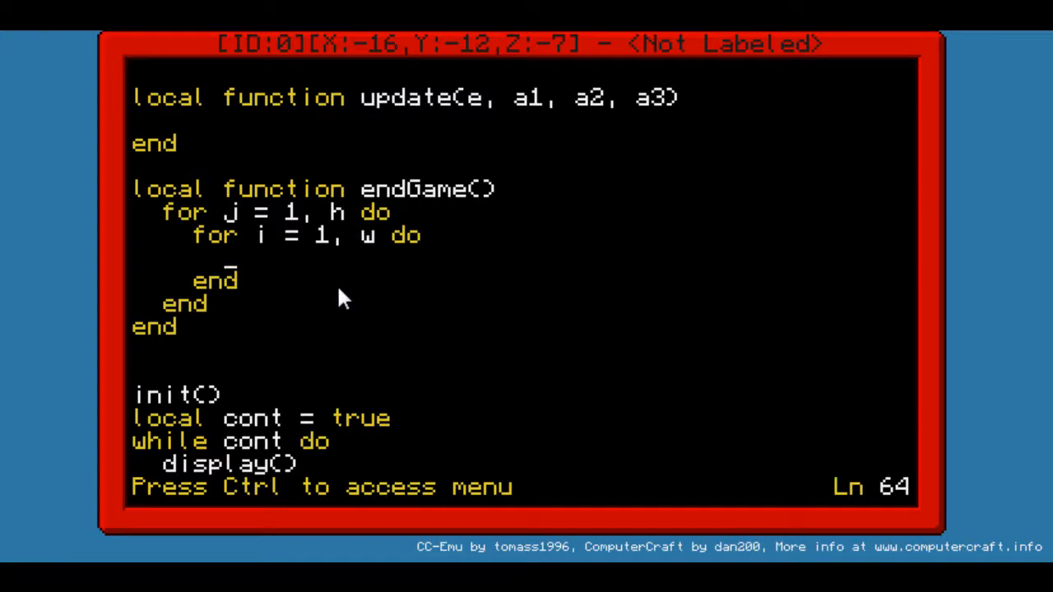
pyautogui.write('if gr')
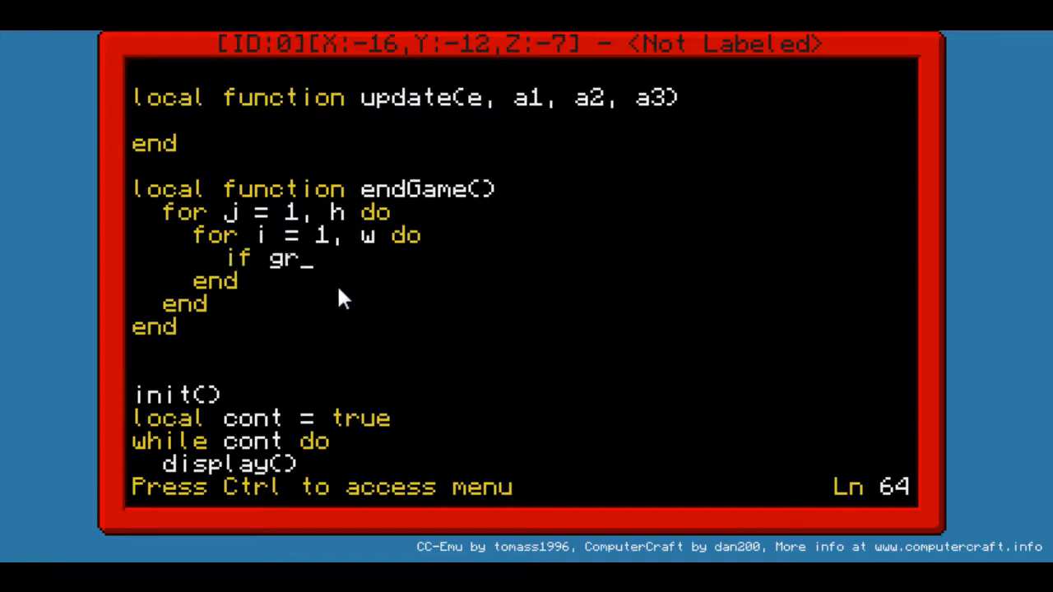
pyautogui.write('id[][')
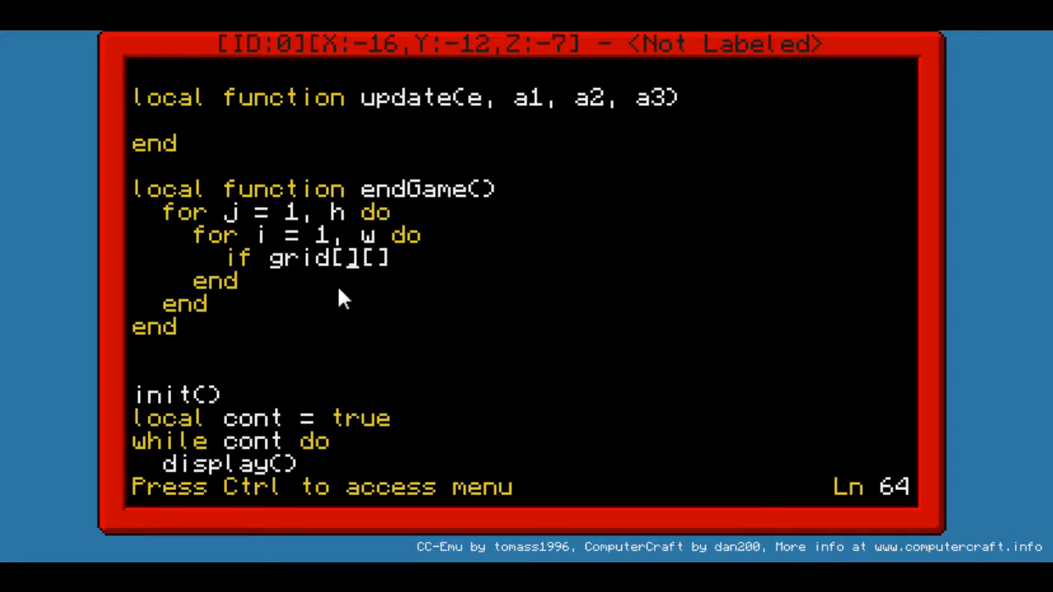
pyautogui.write('j][i] =')
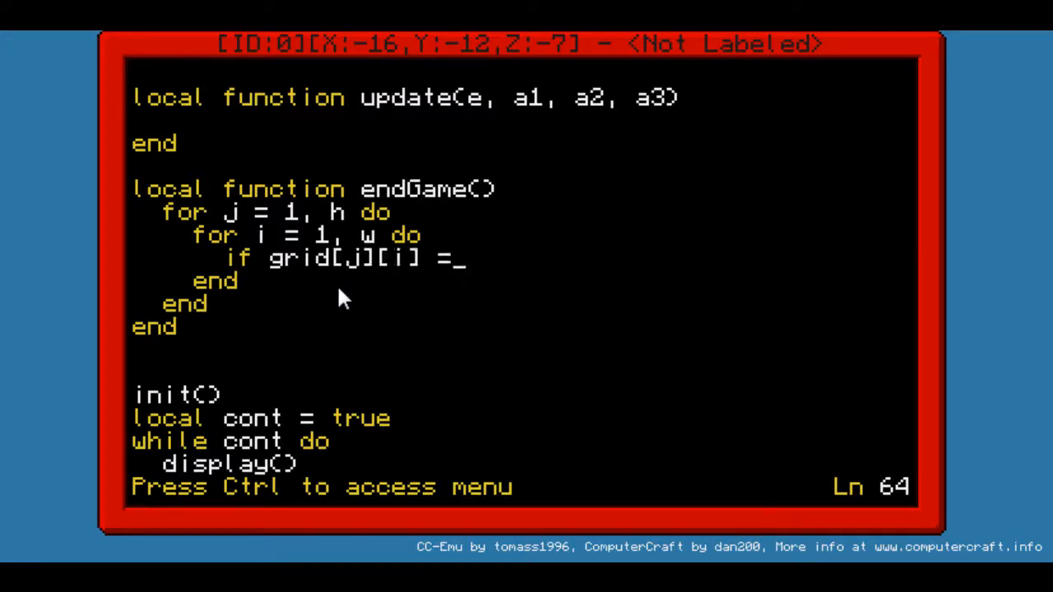
pyautogui.write('""')
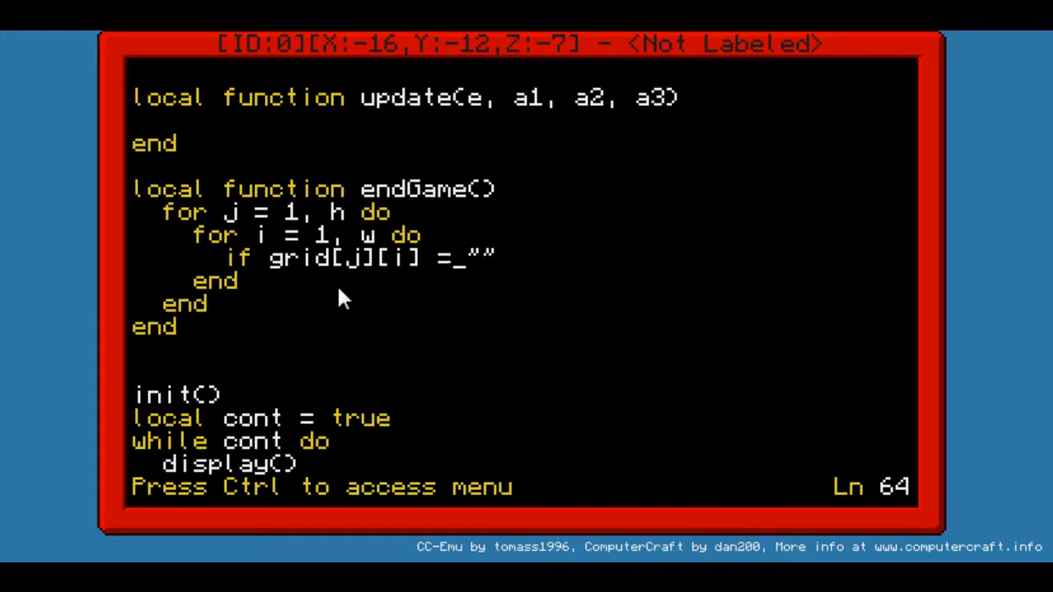
pyautogui.write('= "u"')
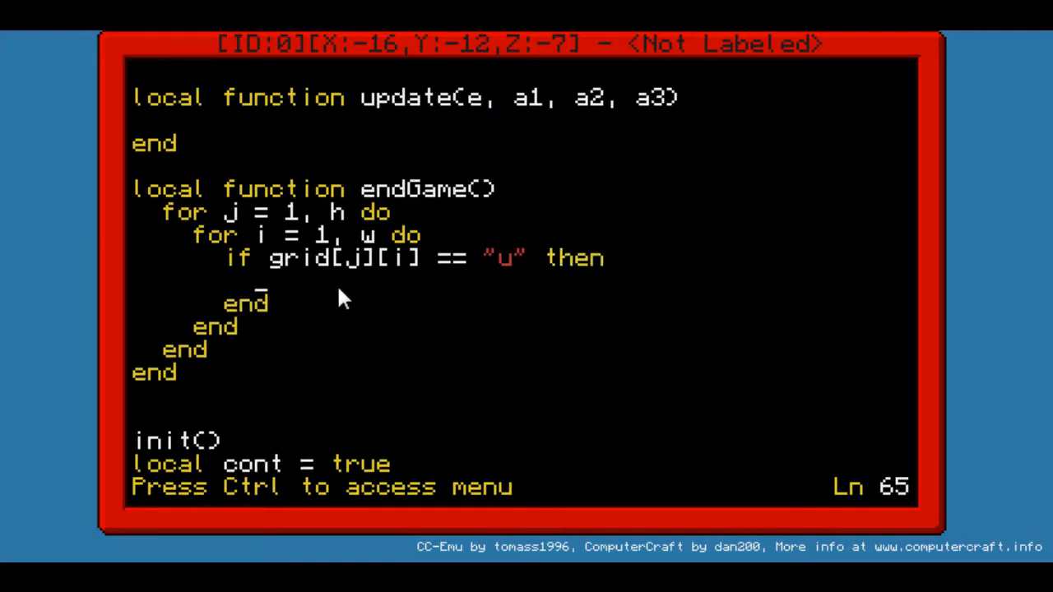
pyautogui.write('grid')
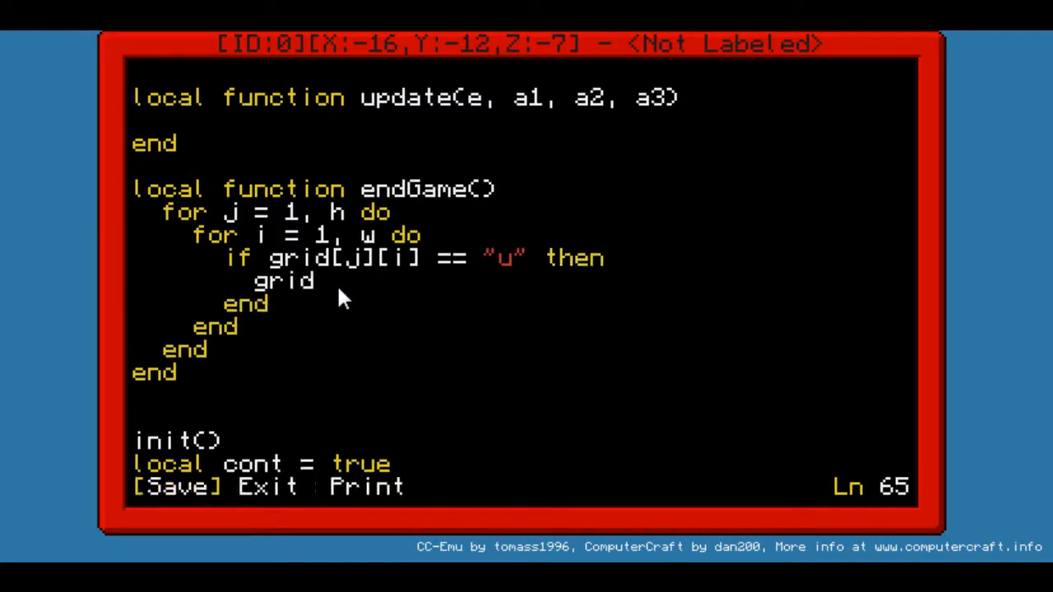
pyautogui.write('[][]')
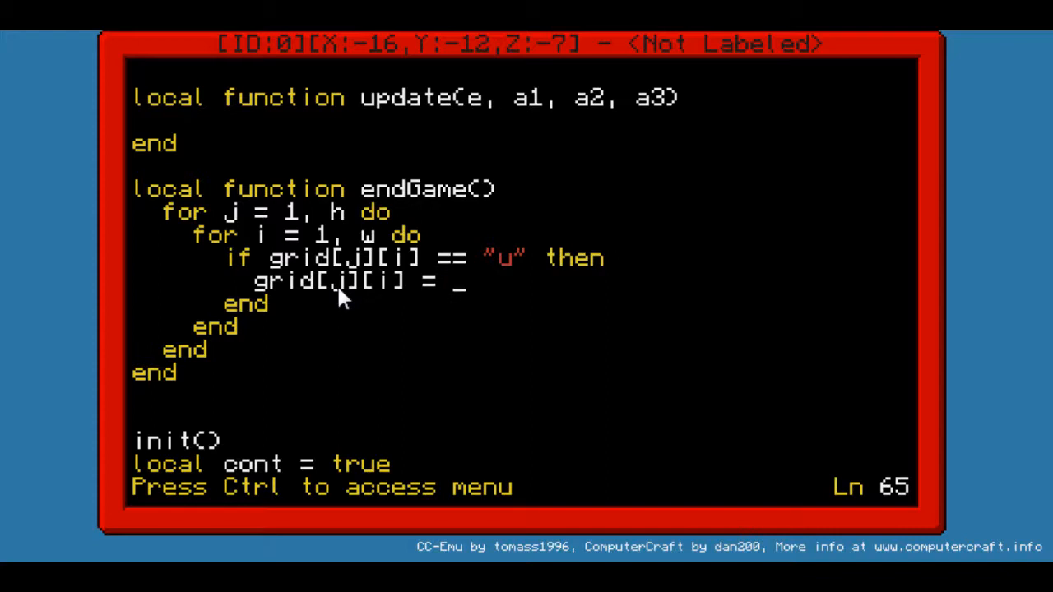
pyautogui.write('"m"')
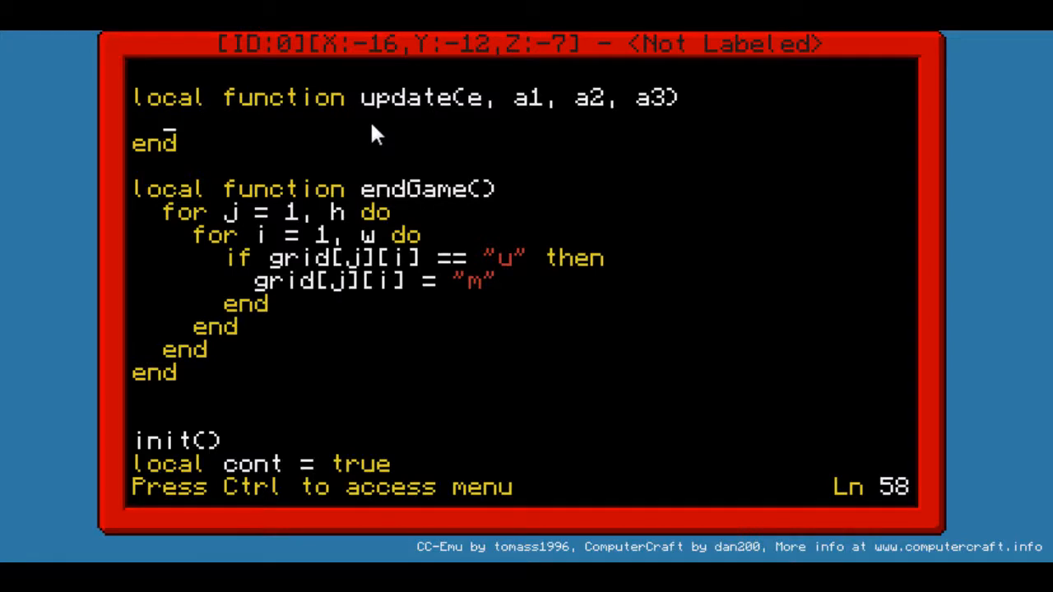
# Add 'return true' to update, save, run tmp and reopen it
pyautogui.write('return')
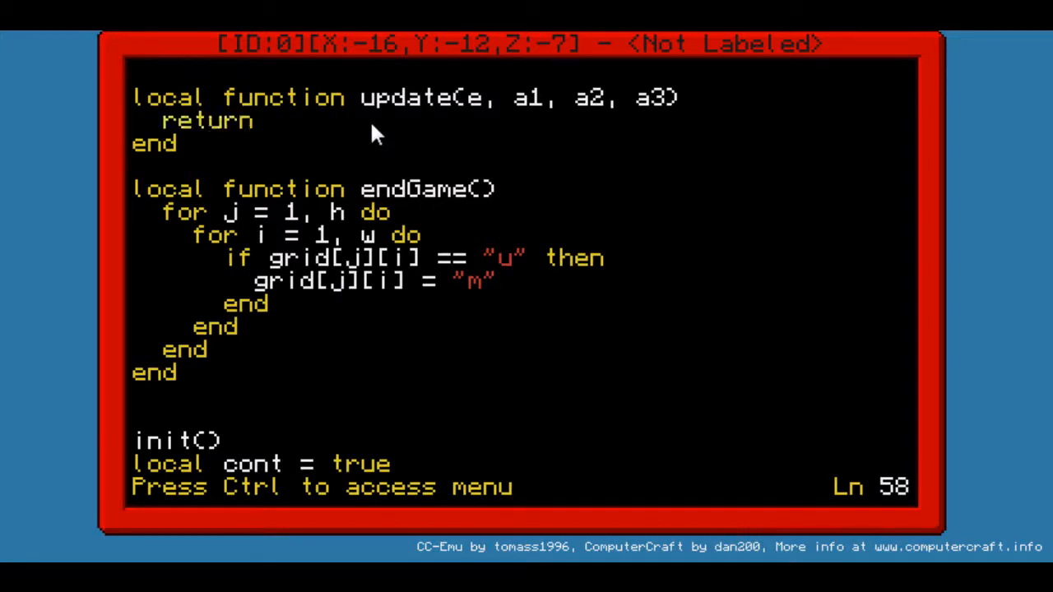
pyautogui.write('true')
pyautogui.write('edit tmp')
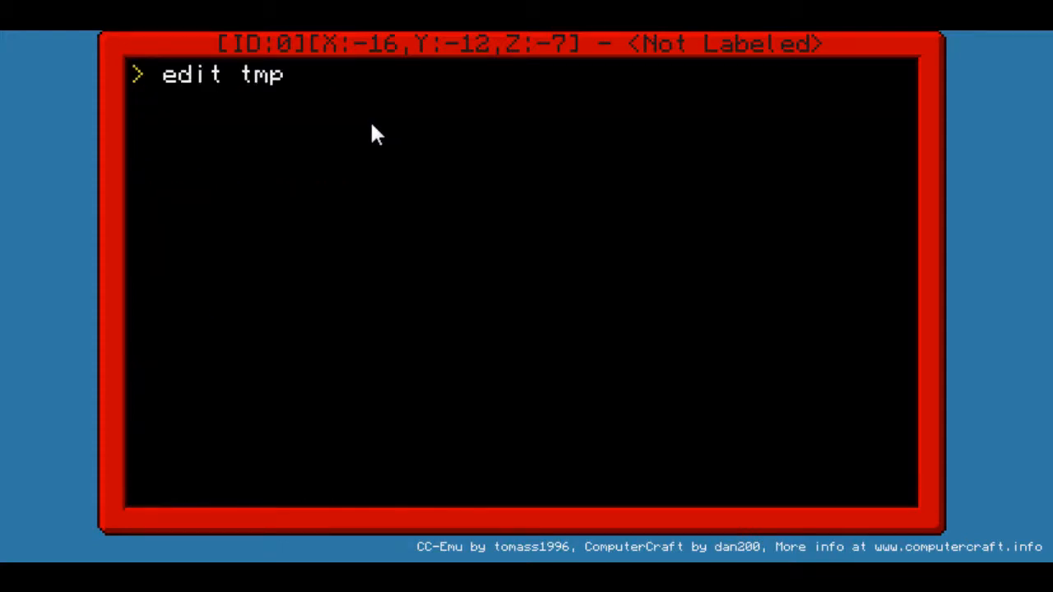
pyautogui.press('enter')
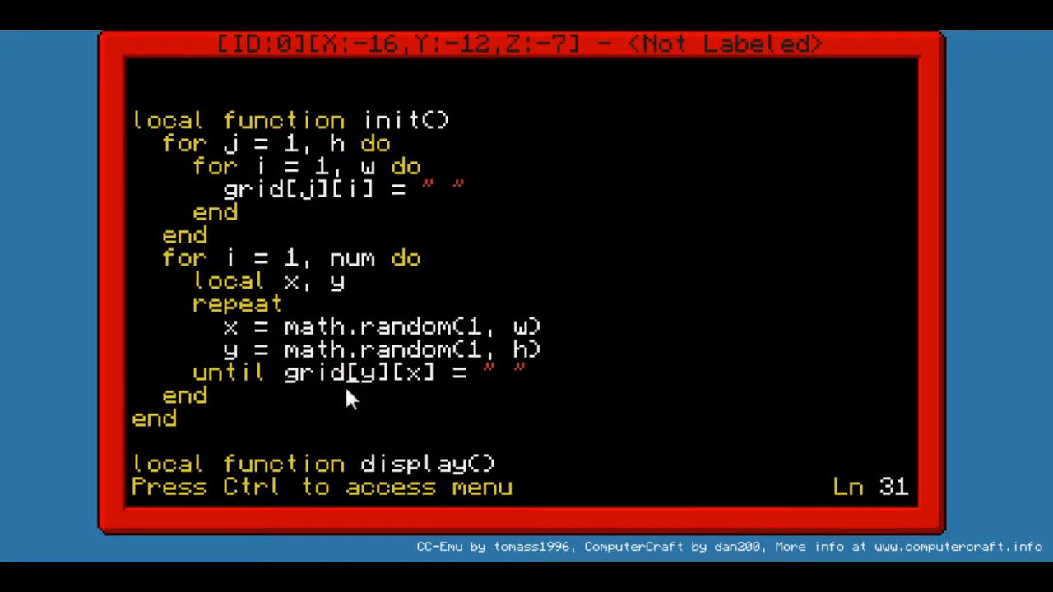
pyautogui.moveTo(362, 382)
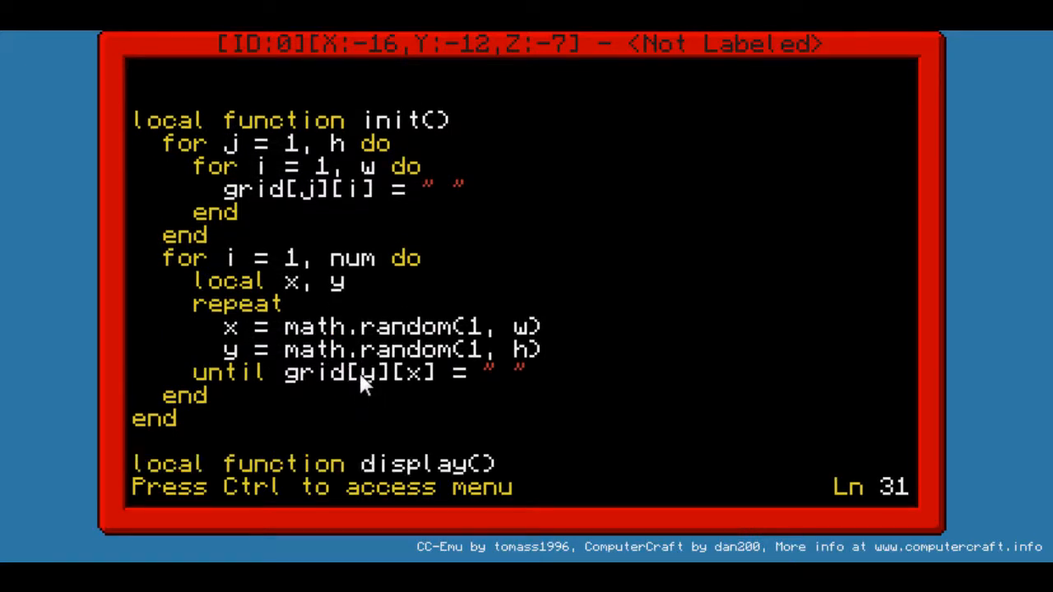
pyautogui.moveTo(395, 393)
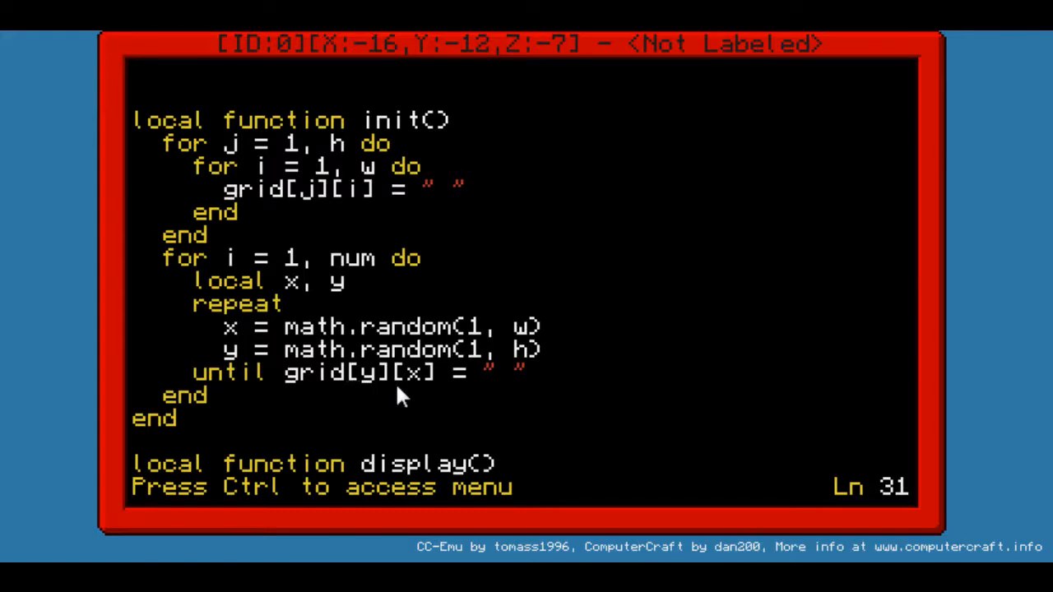
pyautogui.moveTo(391, 403)
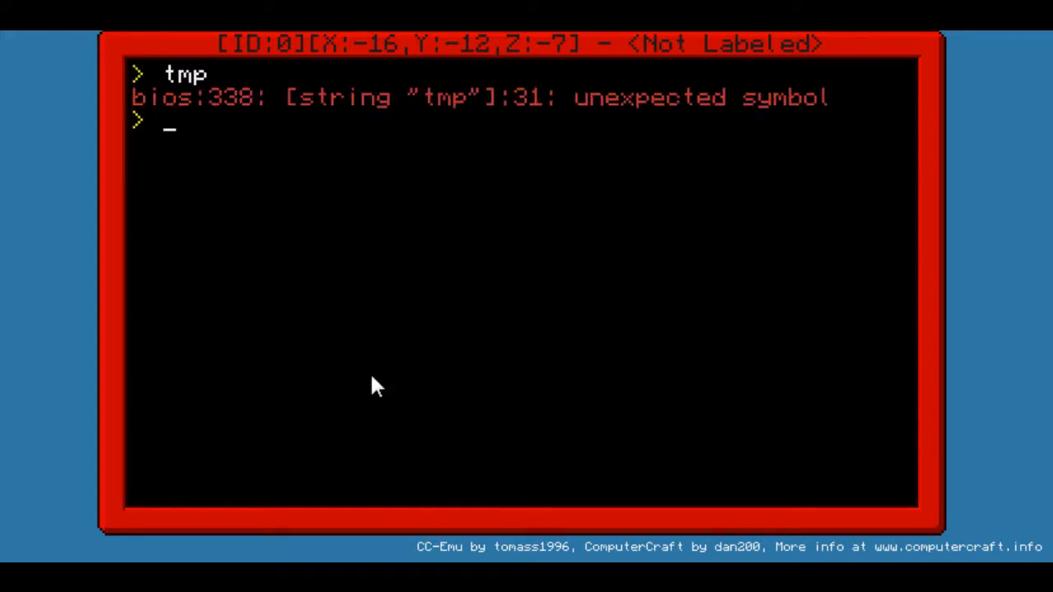
# Reopen tmp with 'edit tmp' and change = to == on line 31
pyautogui.write('edit tmp')
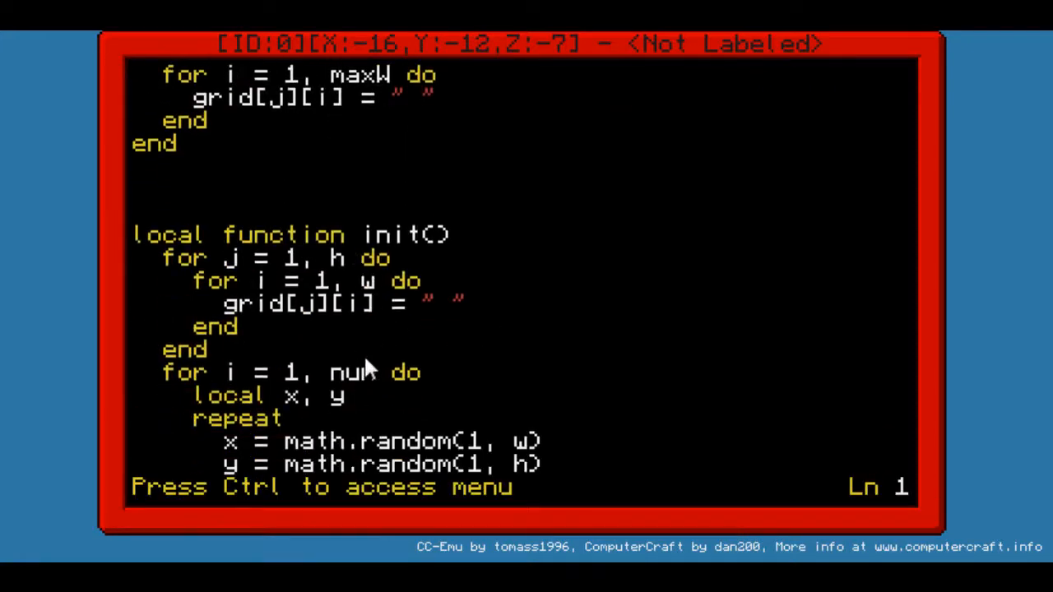
pyautogui.scroll(-3)
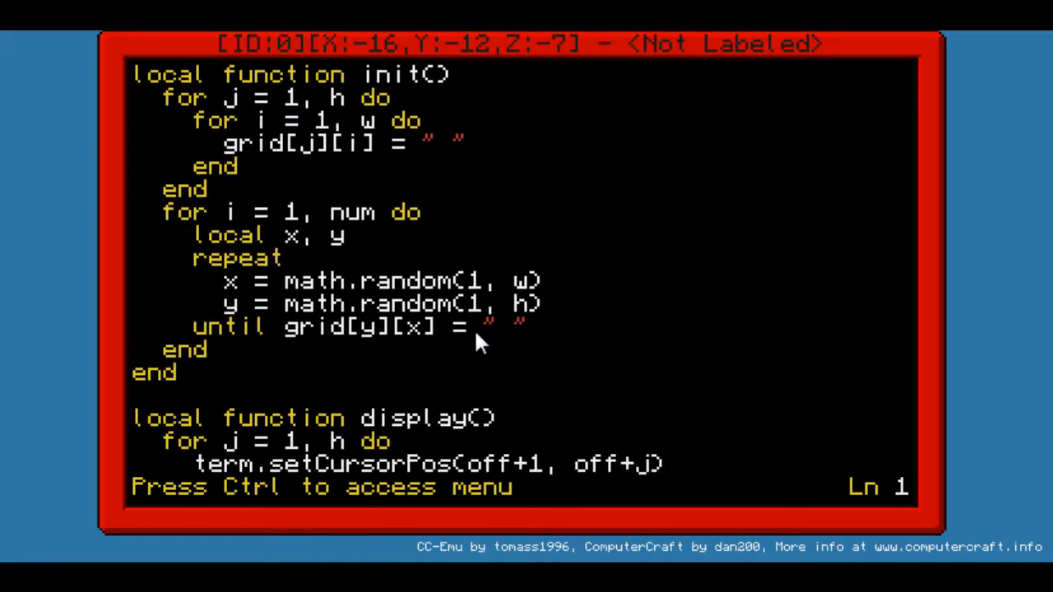
pyautogui.write('=')
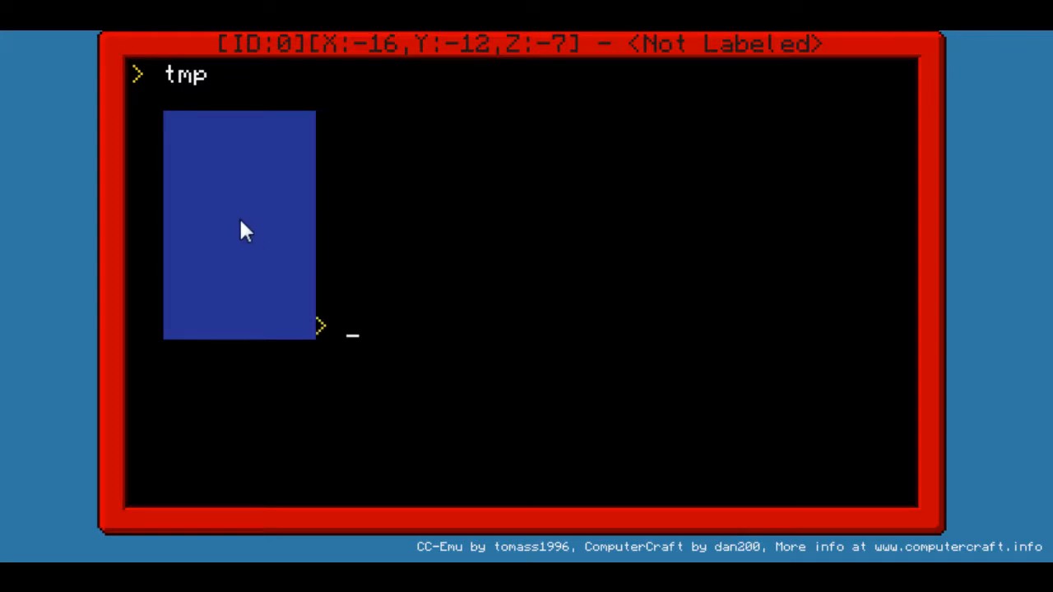
pyautogui.moveTo(335, 263)
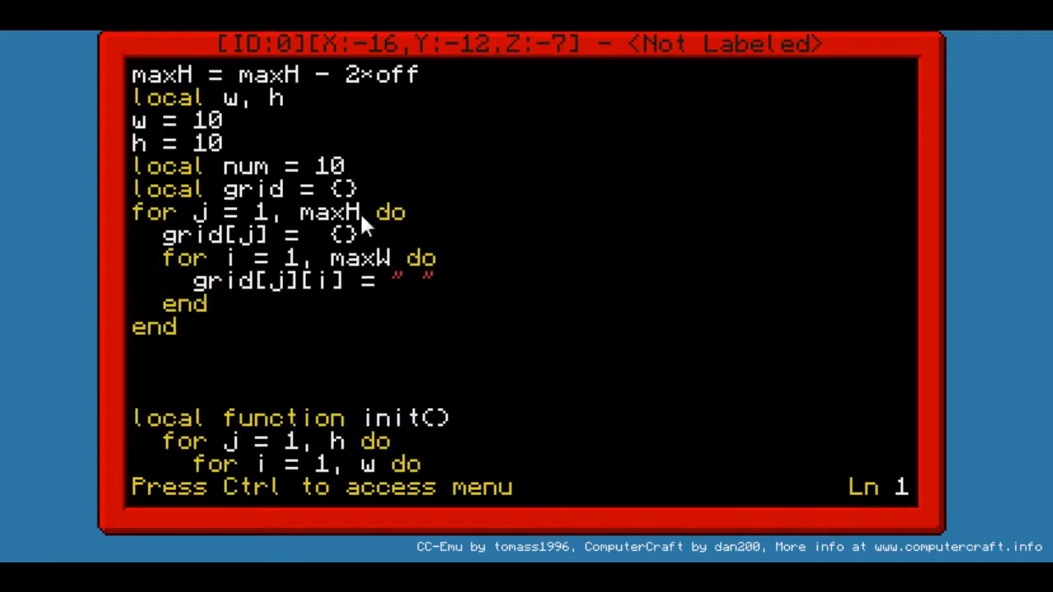
# After init's until line, start the mine assignment by typing grid[y][
pyautogui.scroll(-3)
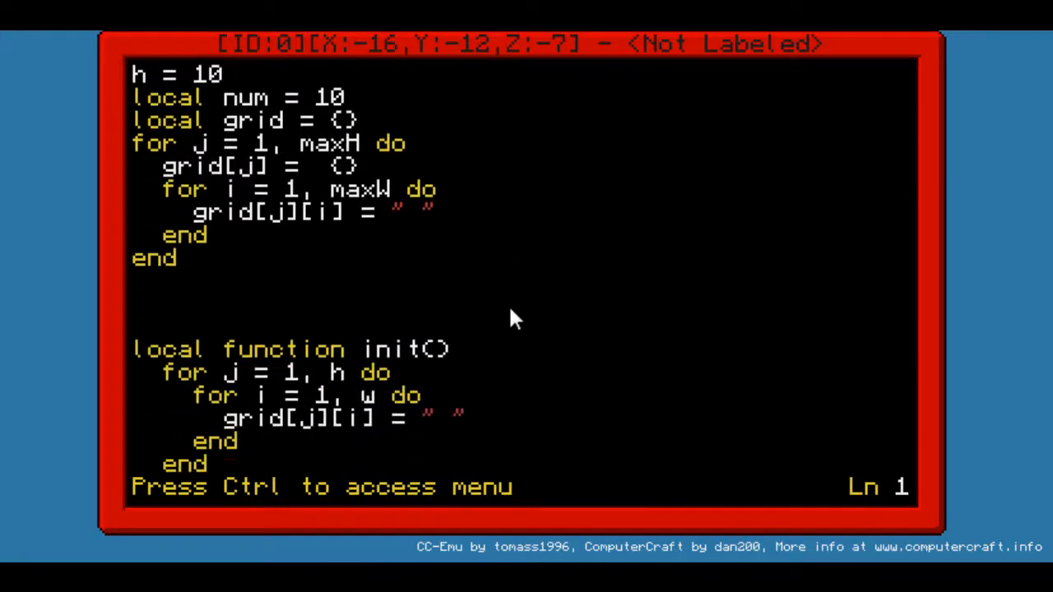
pyautogui.scroll(-3)
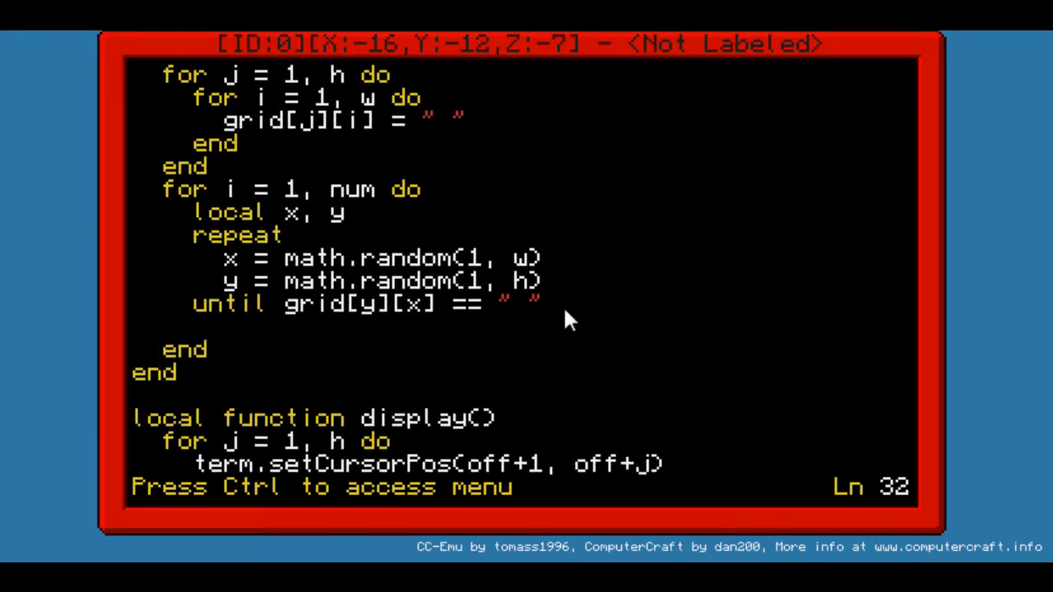
pyautogui.write('grid')
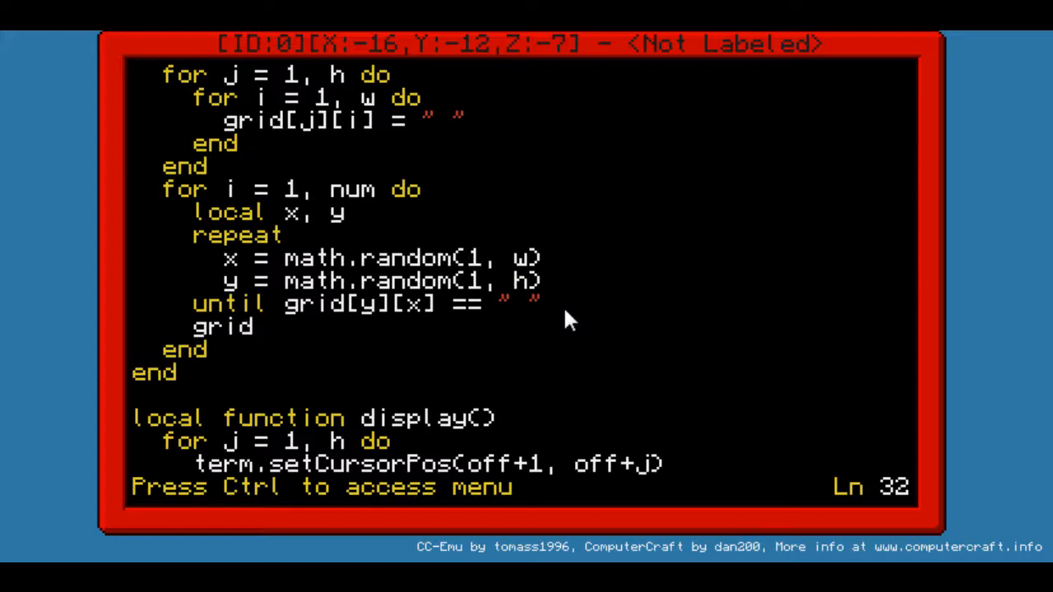
pyautogui.write('[][]')
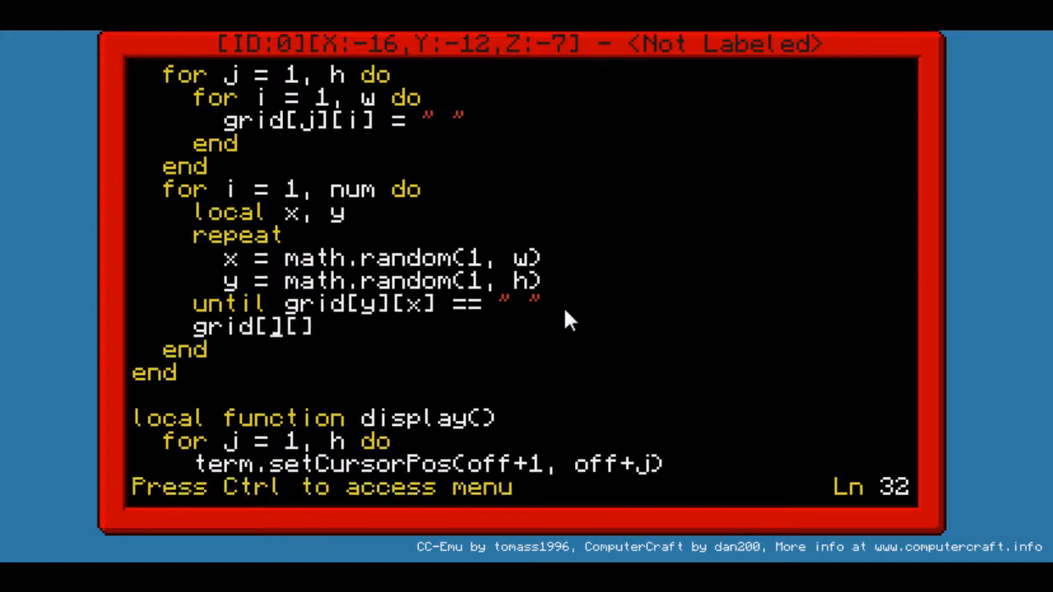
pyautogui.write('y')
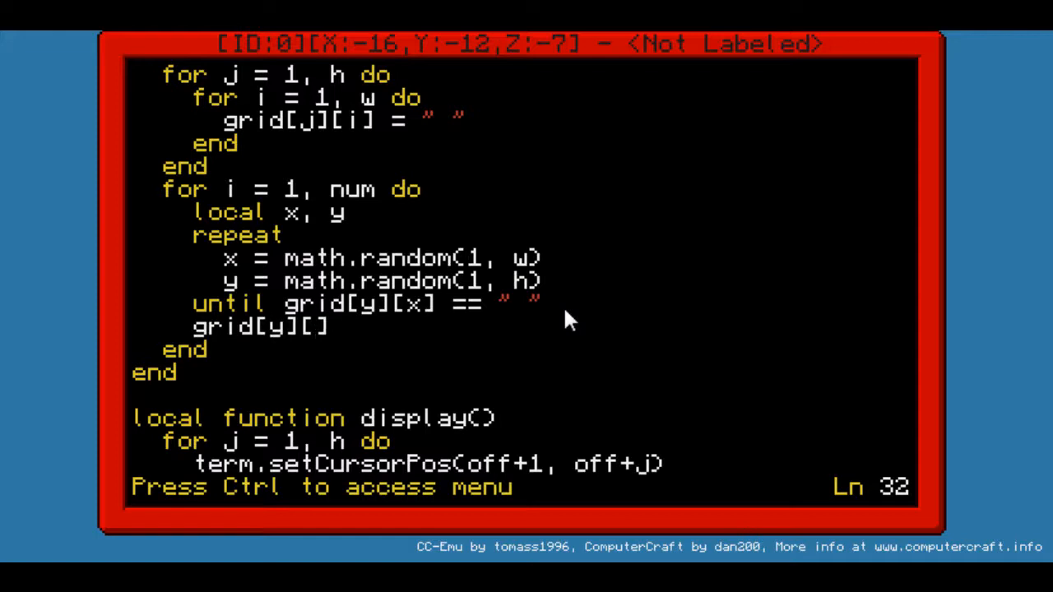